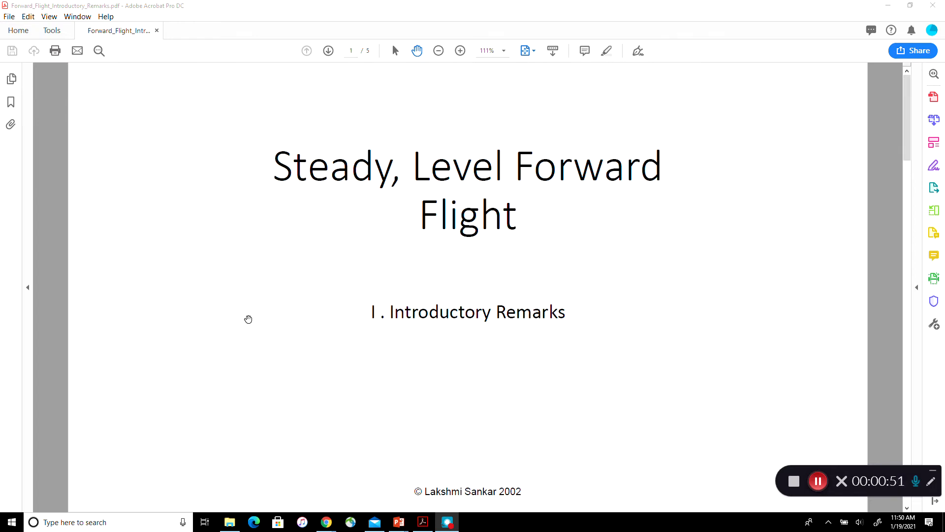
mouse_move(342, 287)
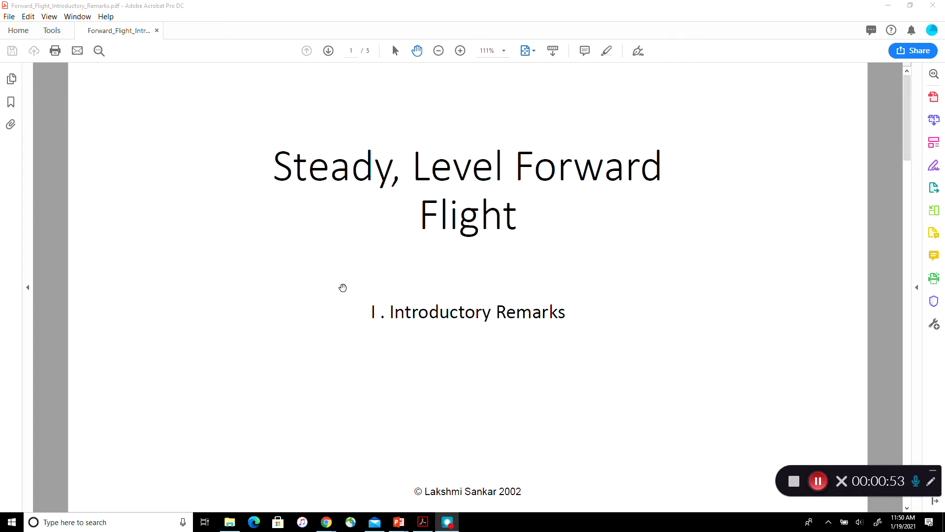
mouse_move(436, 339)
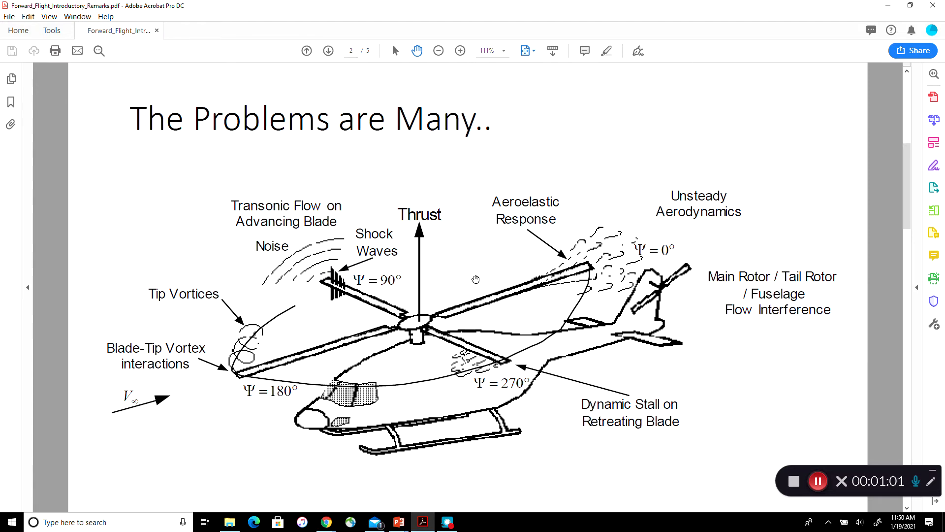
mouse_move(636, 343)
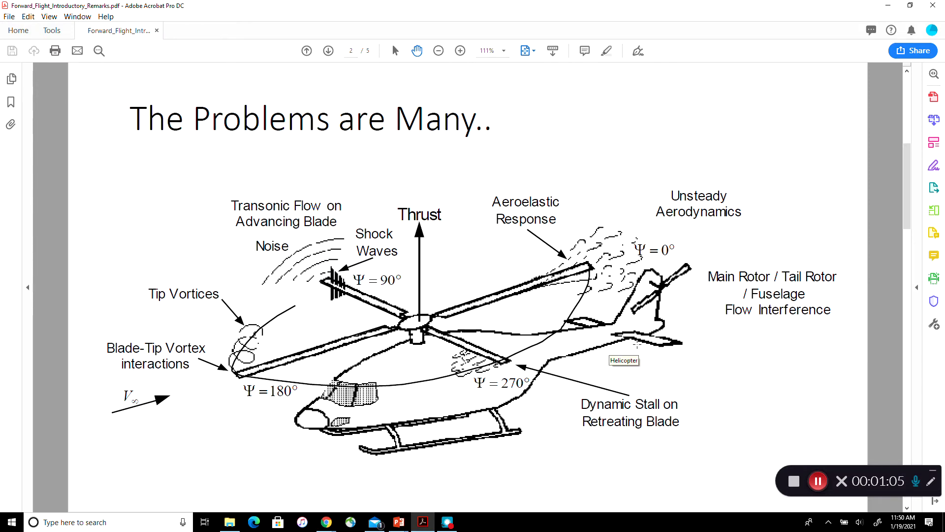
mouse_move(125, 408)
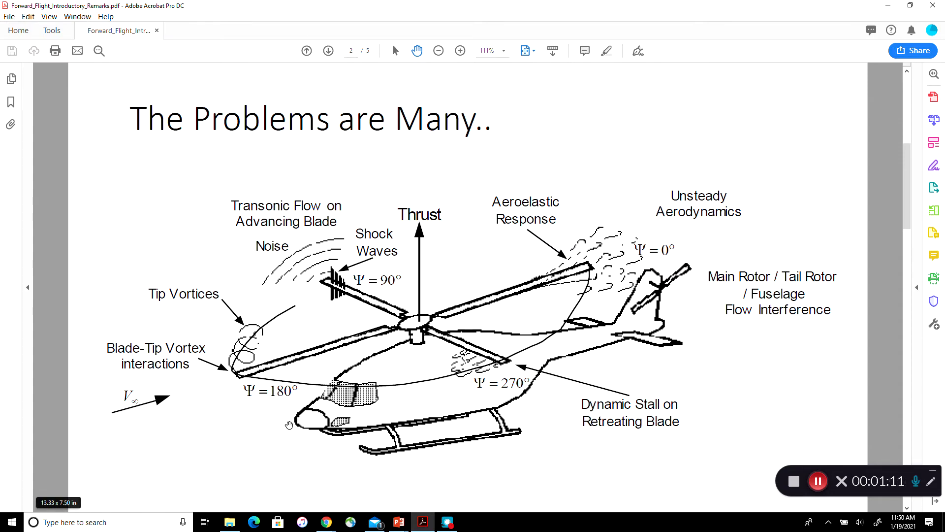
mouse_move(115, 413)
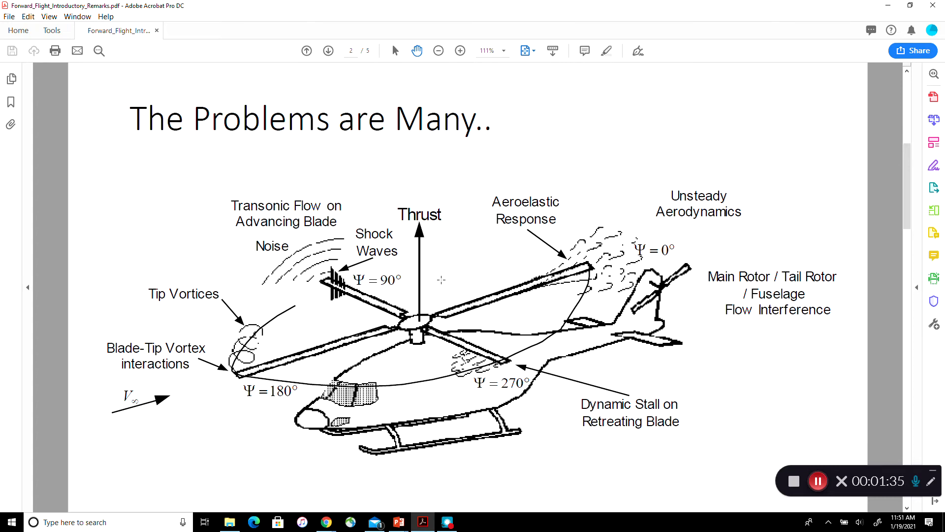
mouse_move(422, 232)
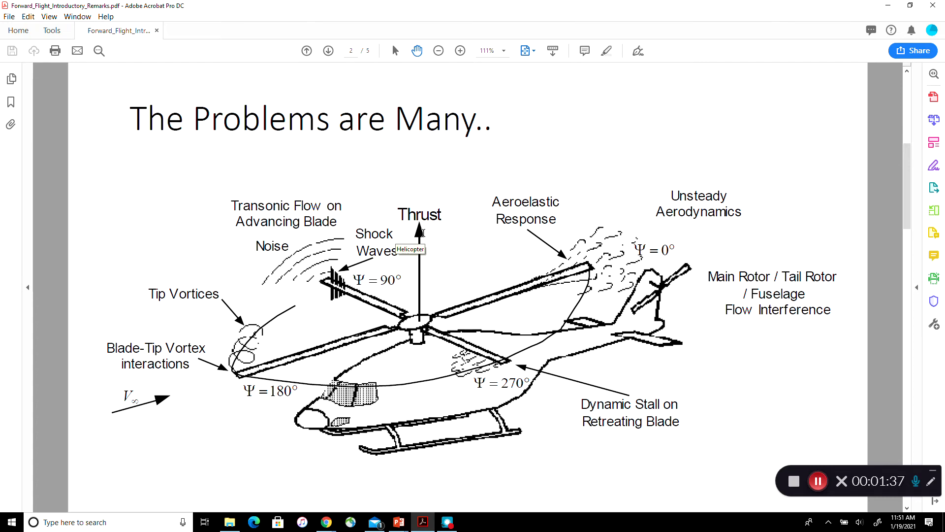
mouse_move(450, 384)
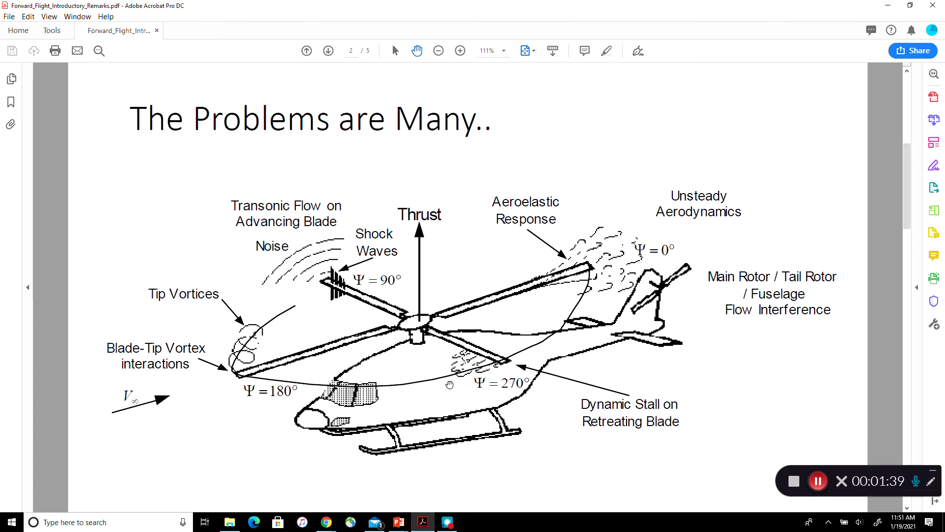
mouse_move(409, 405)
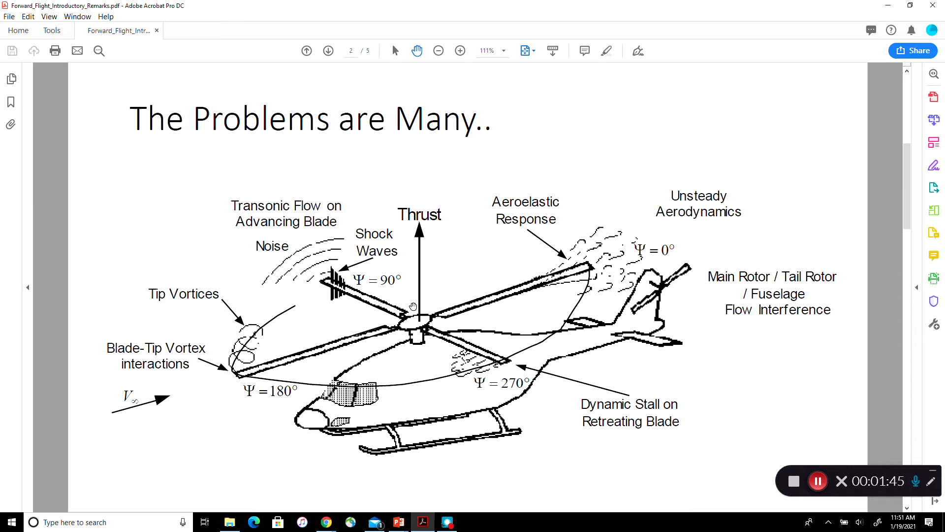
mouse_move(416, 320)
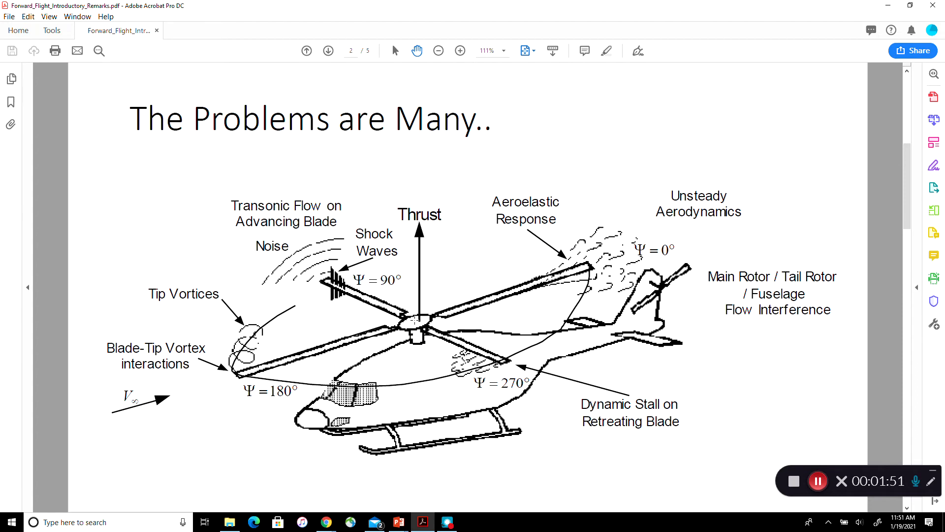
mouse_move(331, 326)
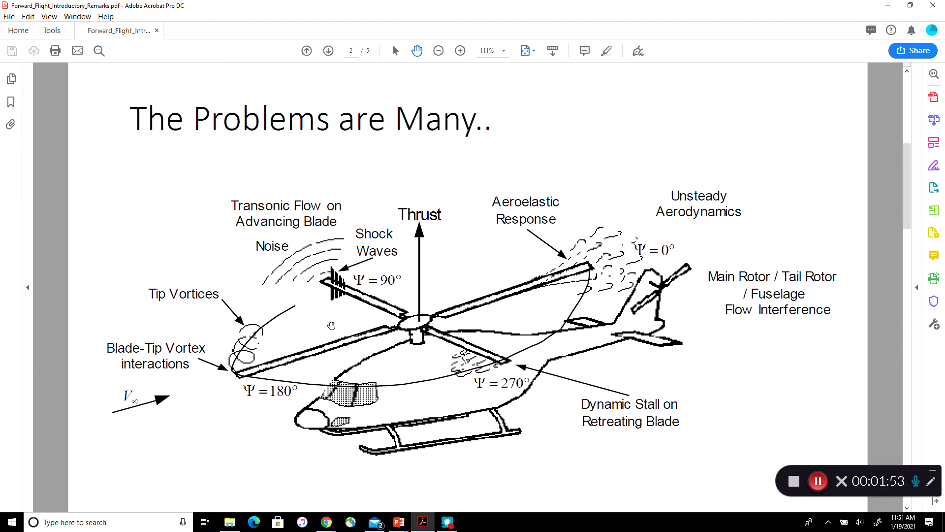
mouse_move(418, 320)
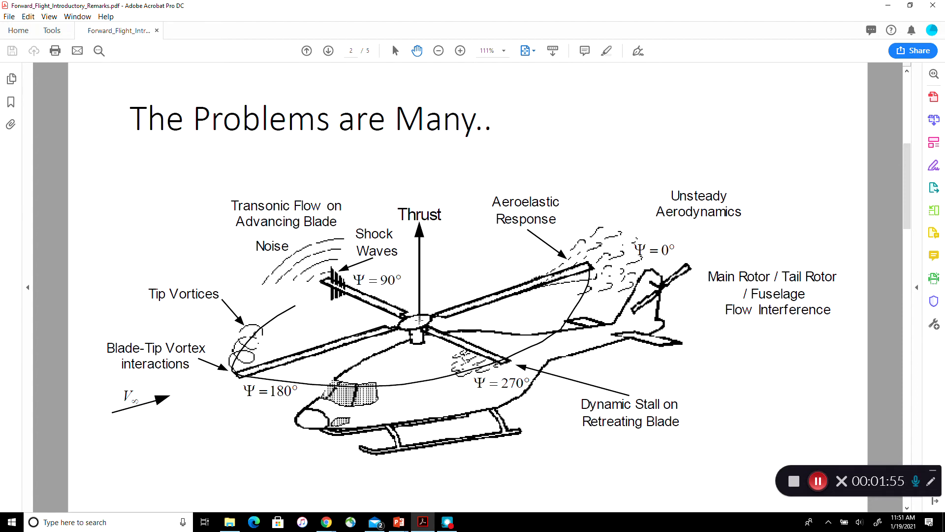
mouse_move(439, 195)
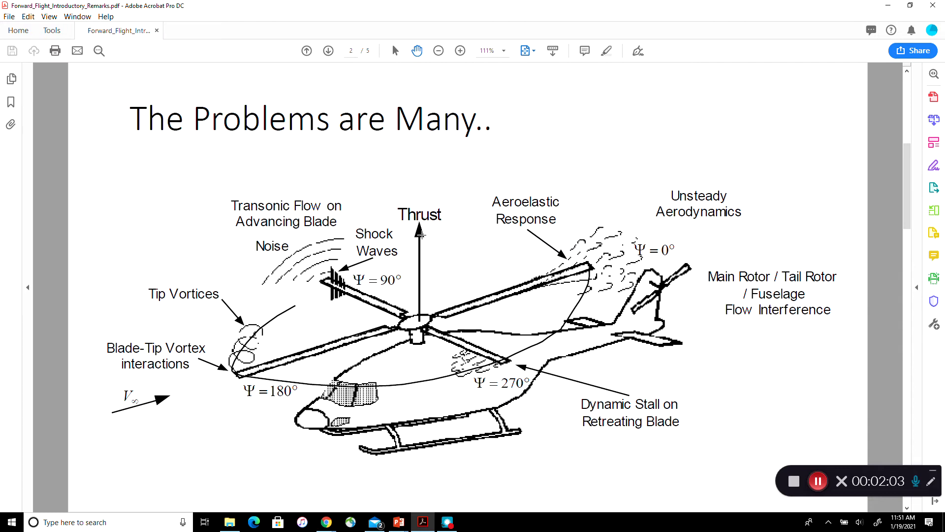
mouse_move(409, 243)
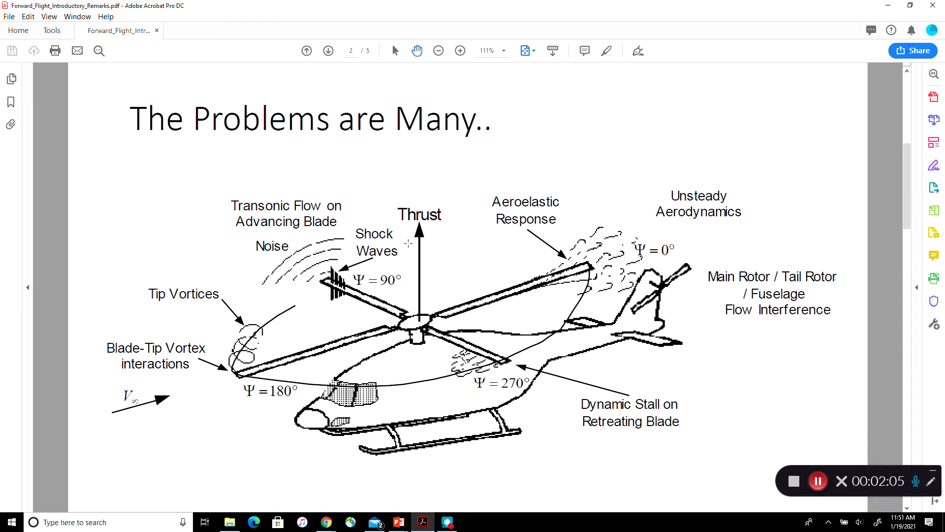
mouse_move(464, 243)
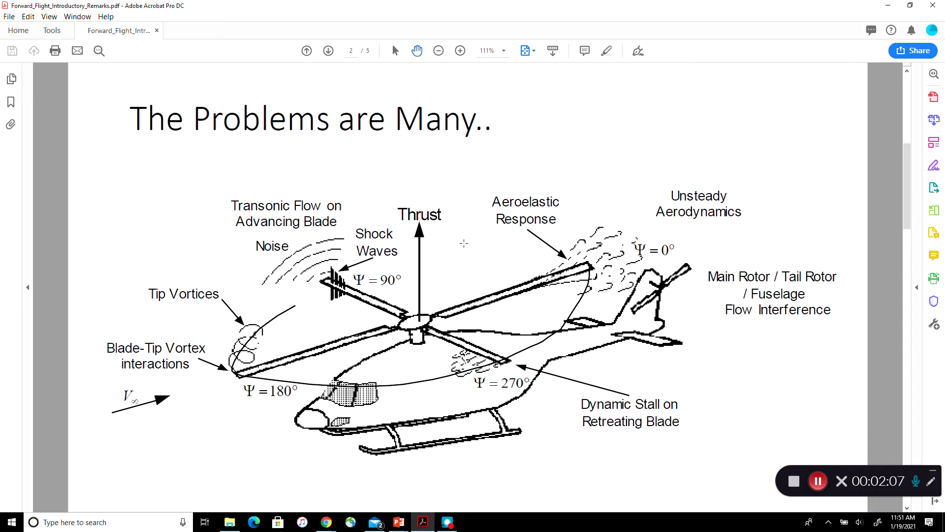
mouse_move(463, 245)
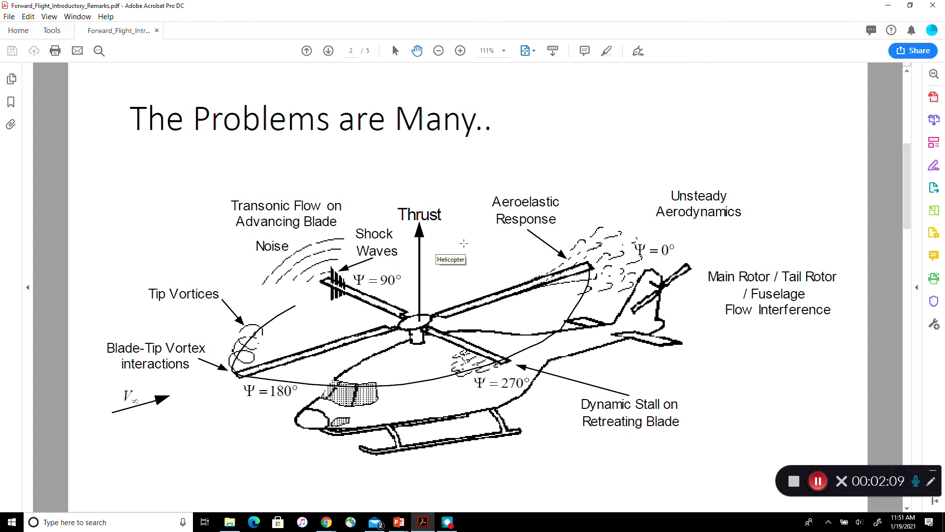
mouse_move(436, 247)
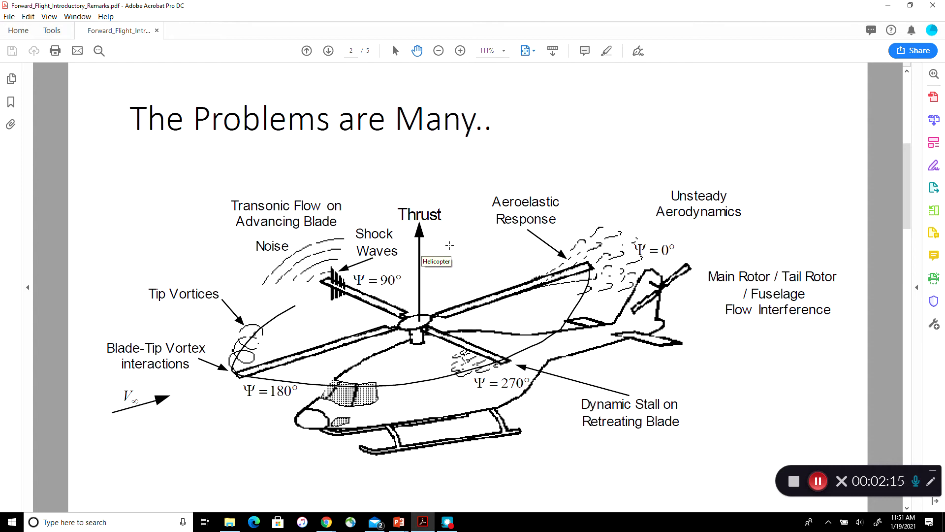
mouse_move(341, 415)
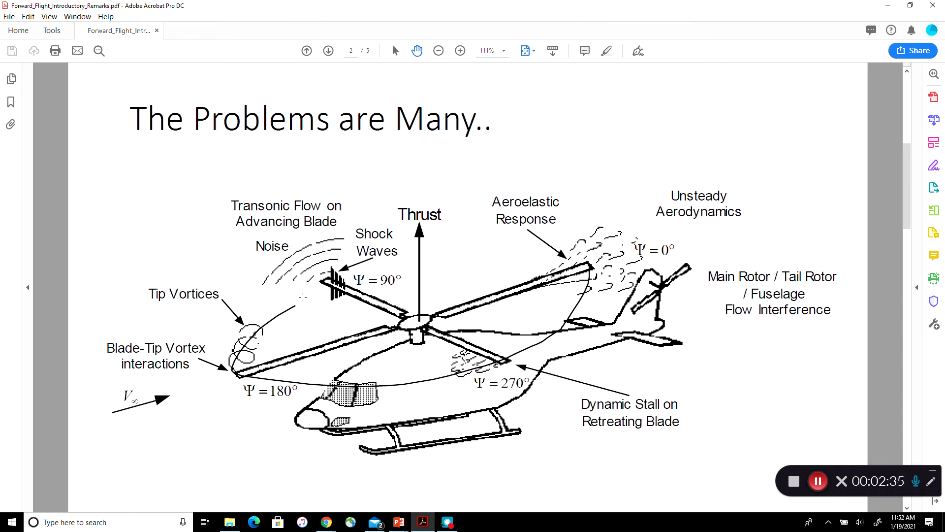
mouse_move(131, 414)
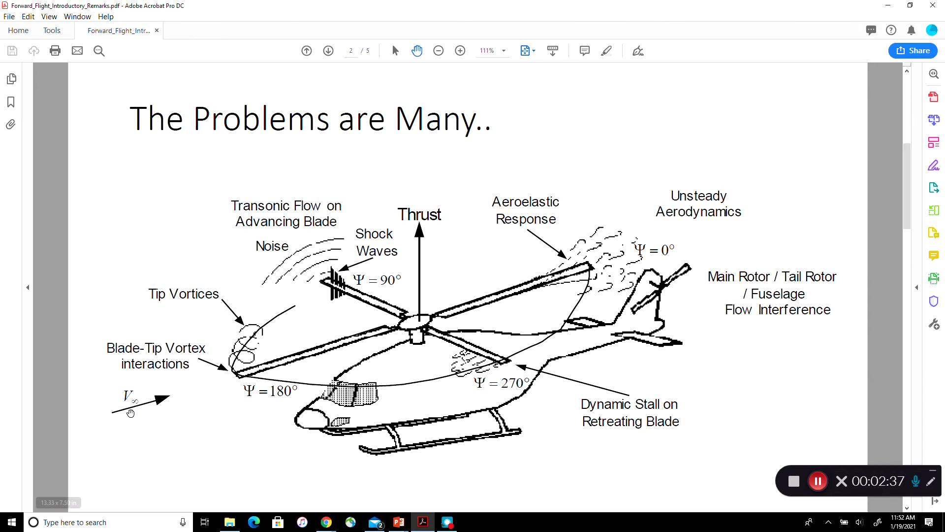
mouse_move(323, 287)
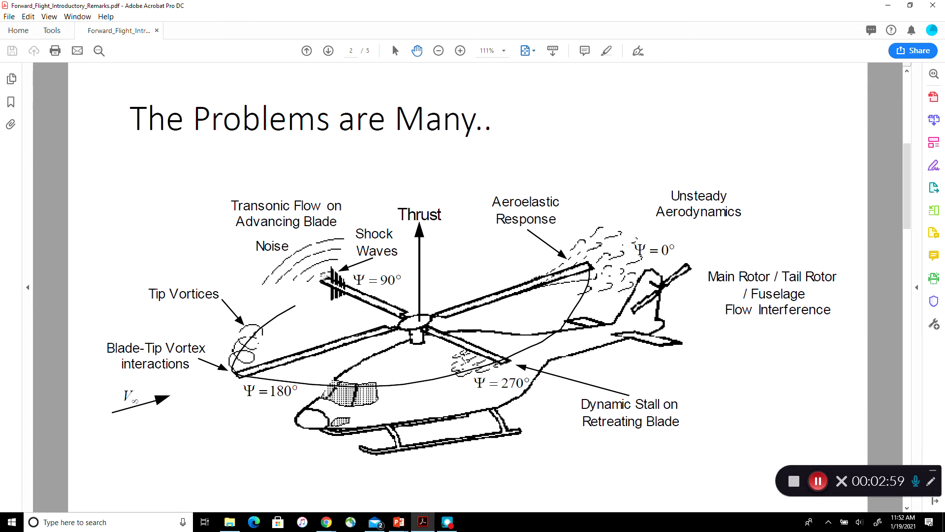
mouse_move(272, 209)
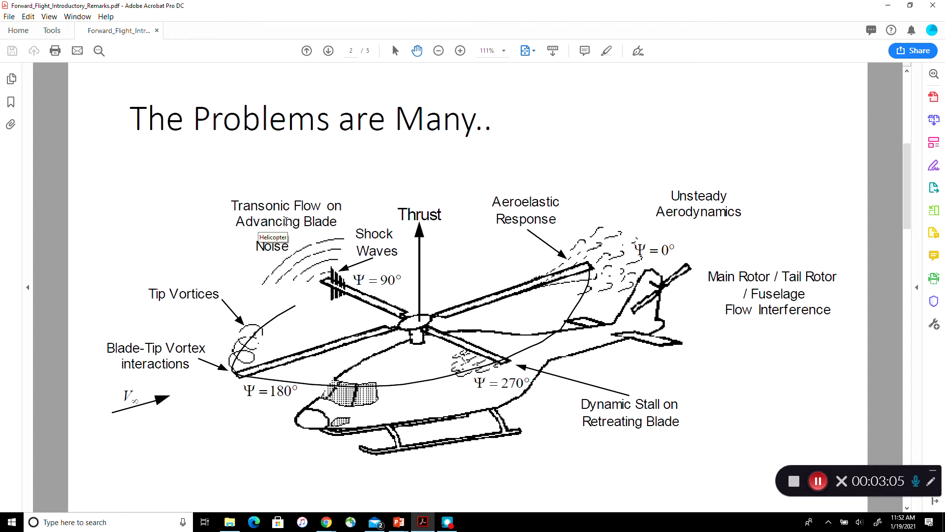
mouse_move(493, 357)
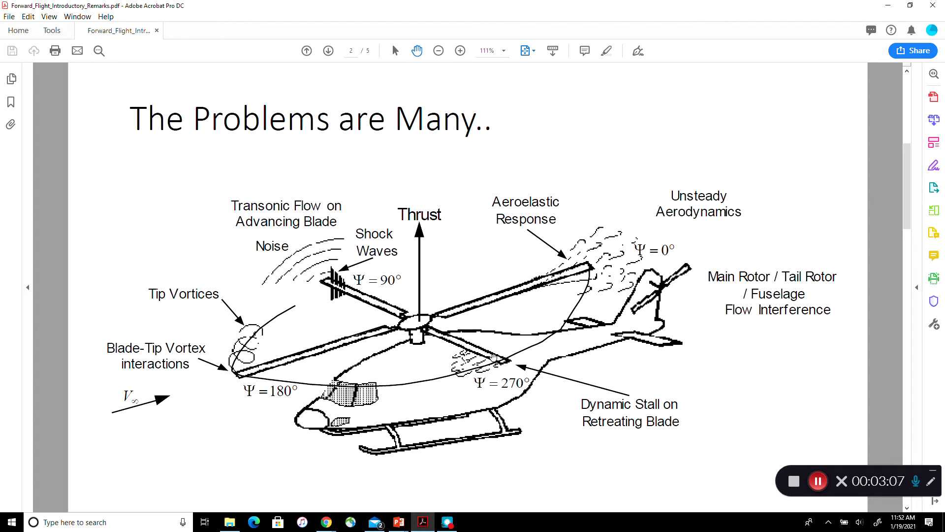
mouse_move(495, 362)
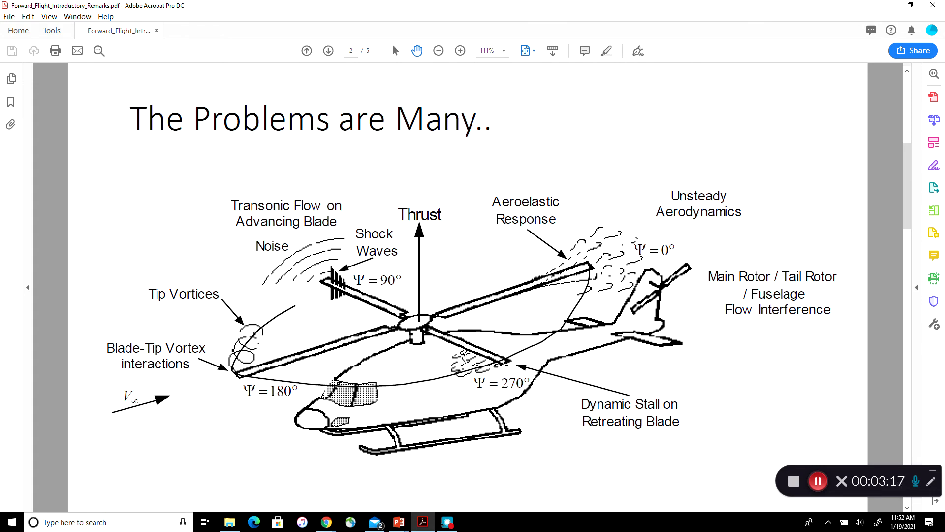
mouse_move(553, 335)
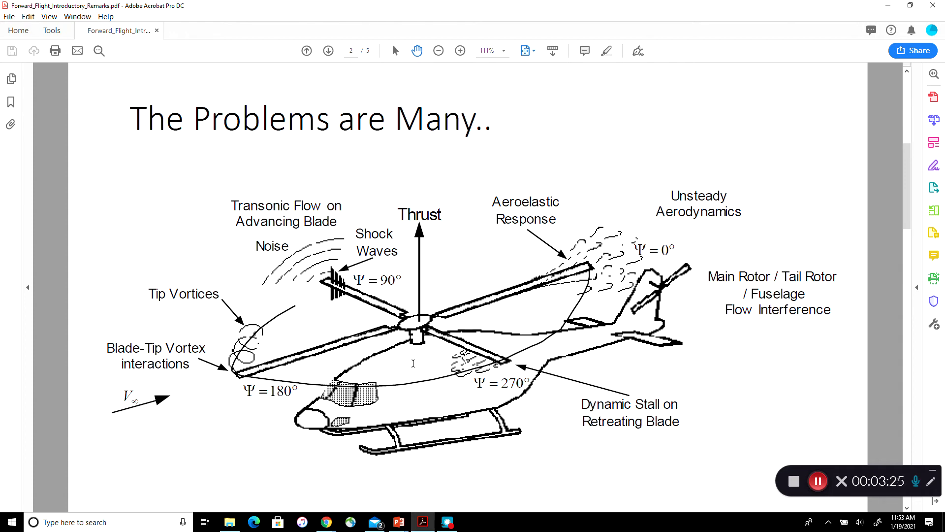
mouse_move(437, 348)
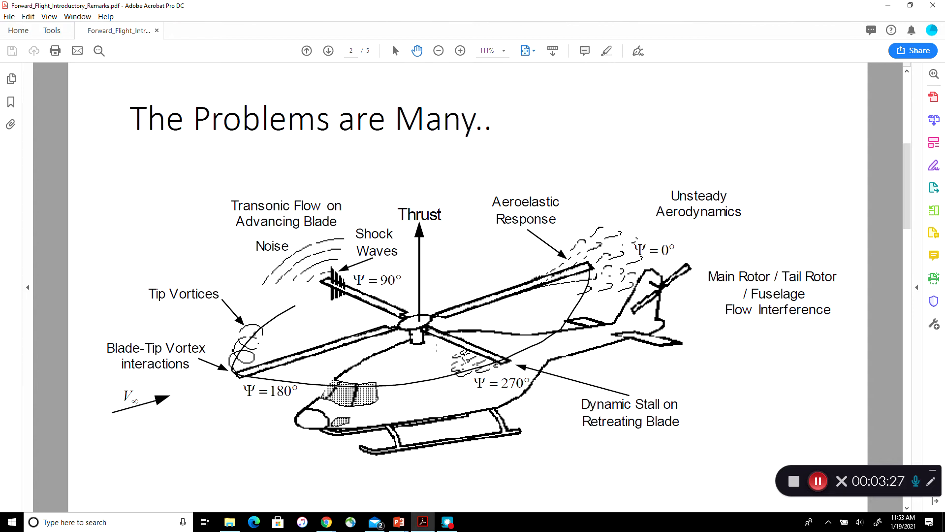
mouse_move(449, 343)
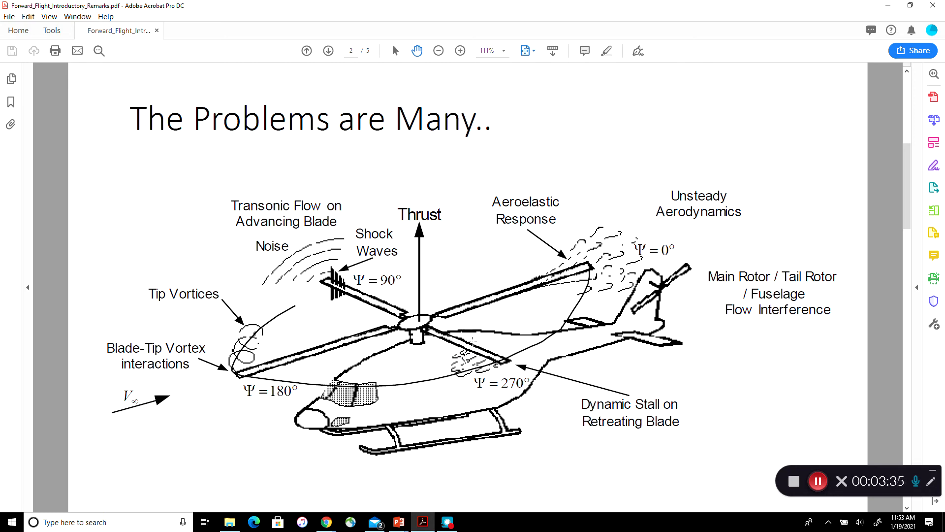
mouse_move(464, 341)
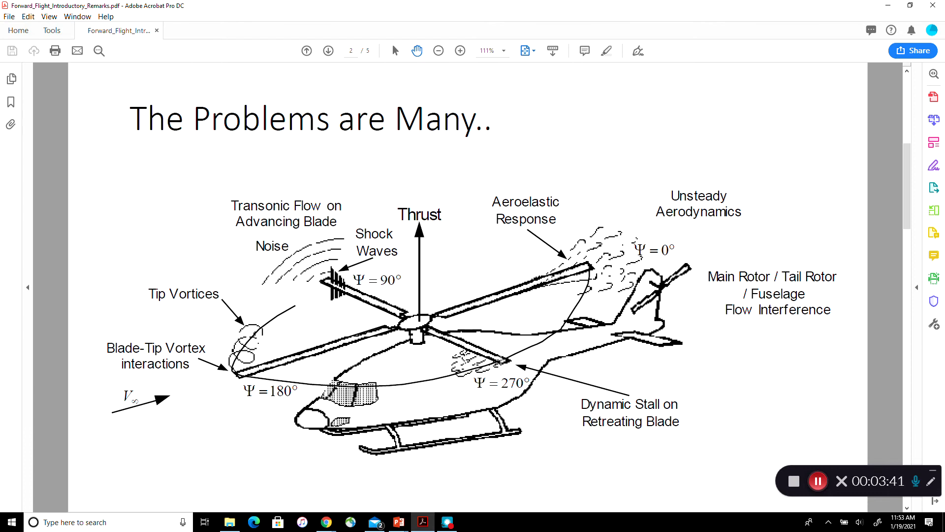
mouse_move(487, 367)
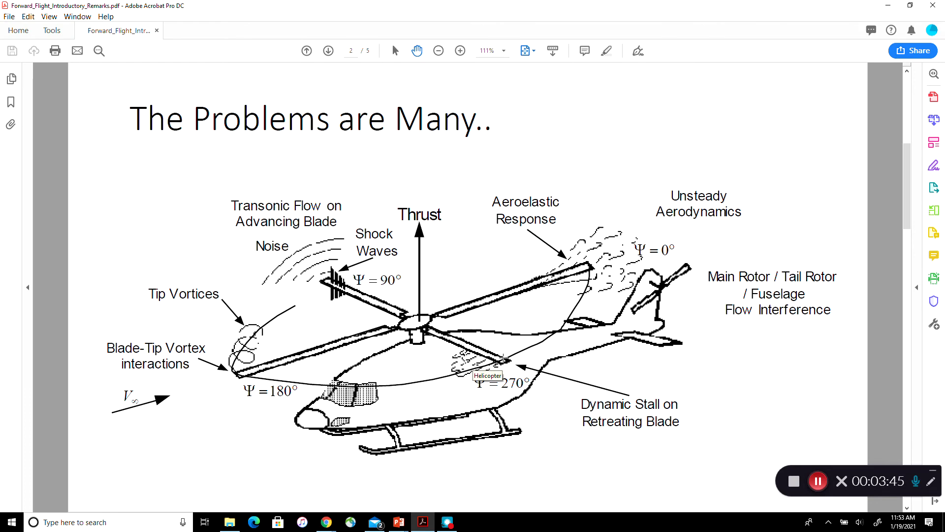
mouse_move(503, 357)
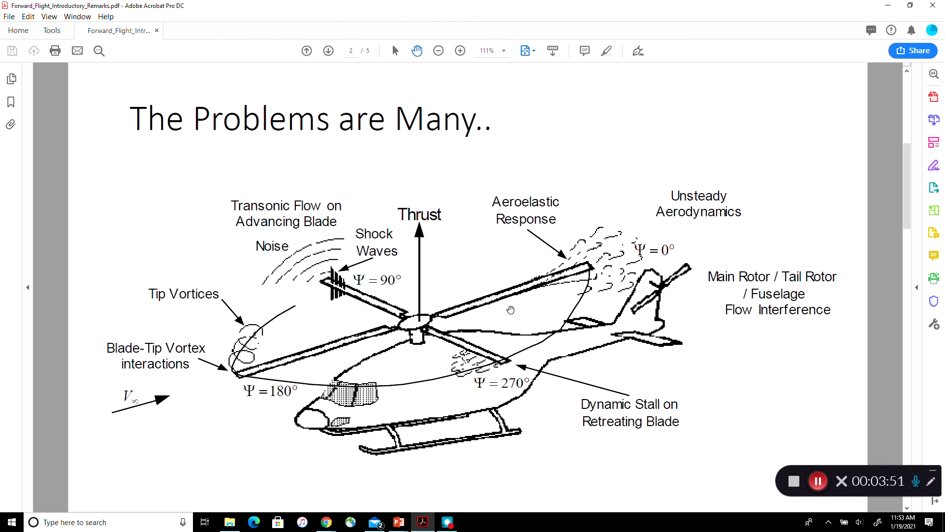
mouse_move(460, 276)
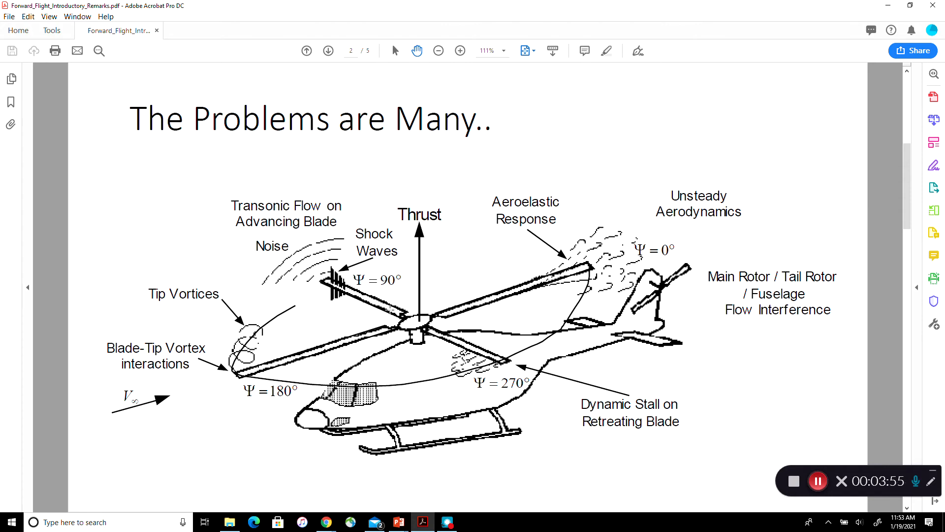
mouse_move(308, 284)
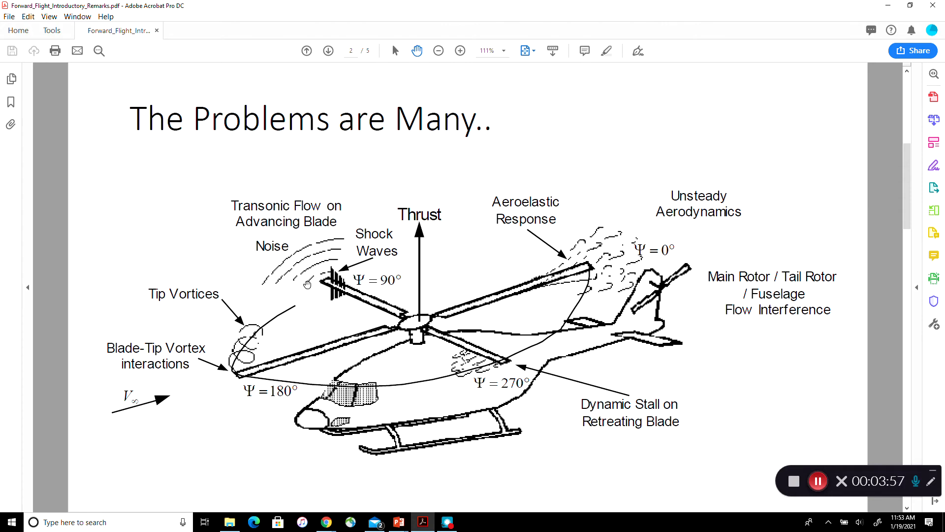
mouse_move(495, 292)
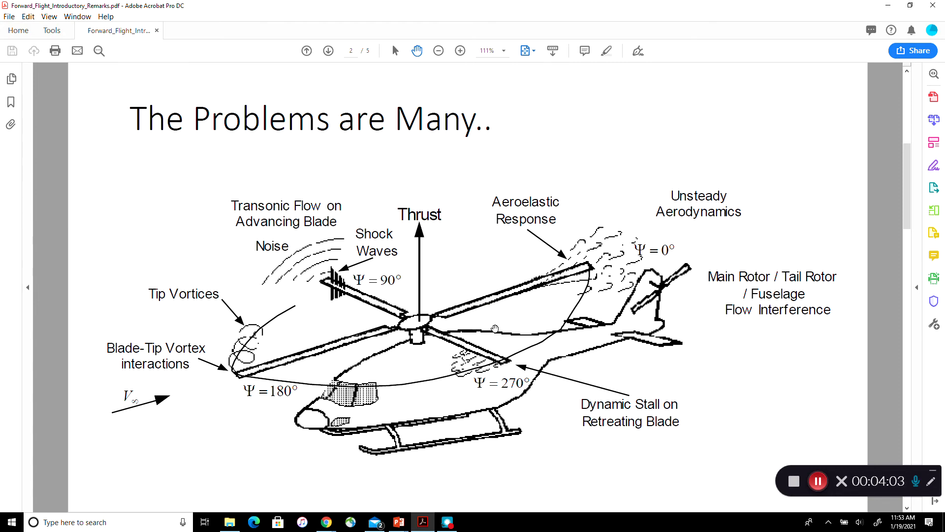
mouse_move(359, 300)
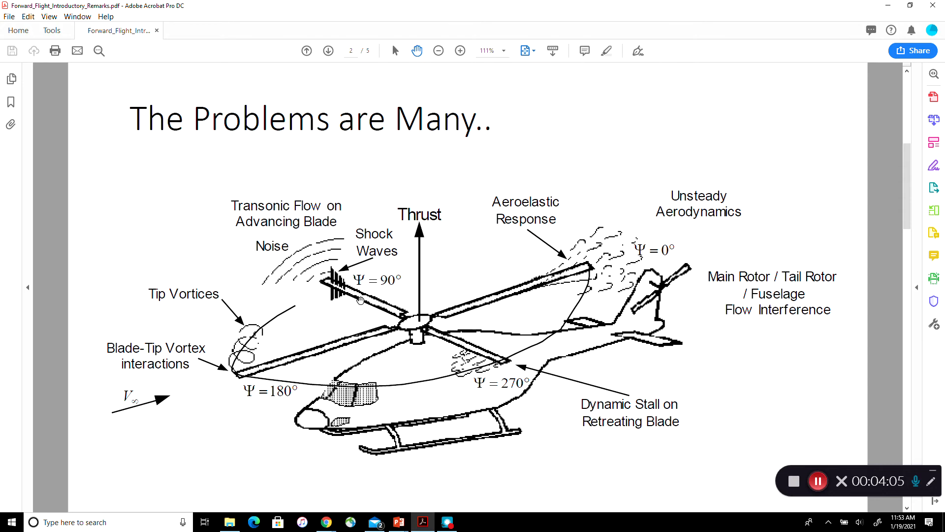
mouse_move(339, 284)
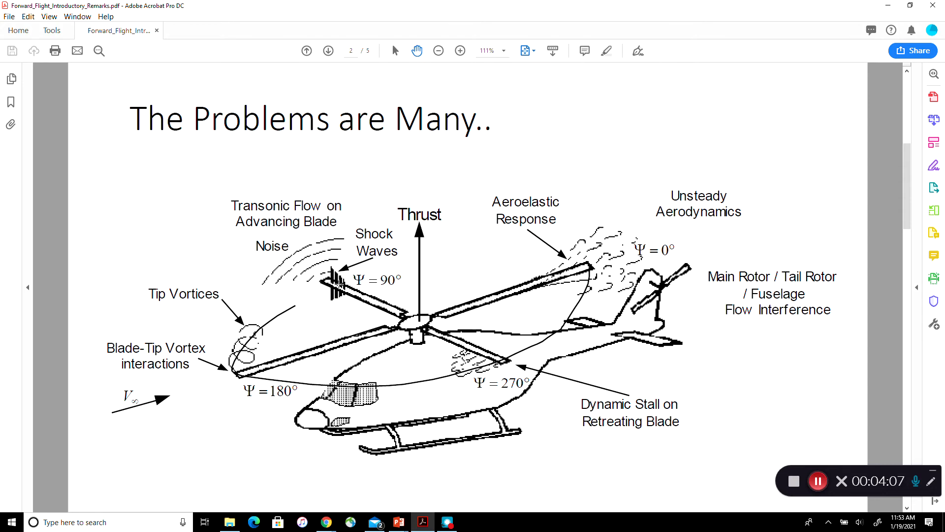
mouse_move(509, 368)
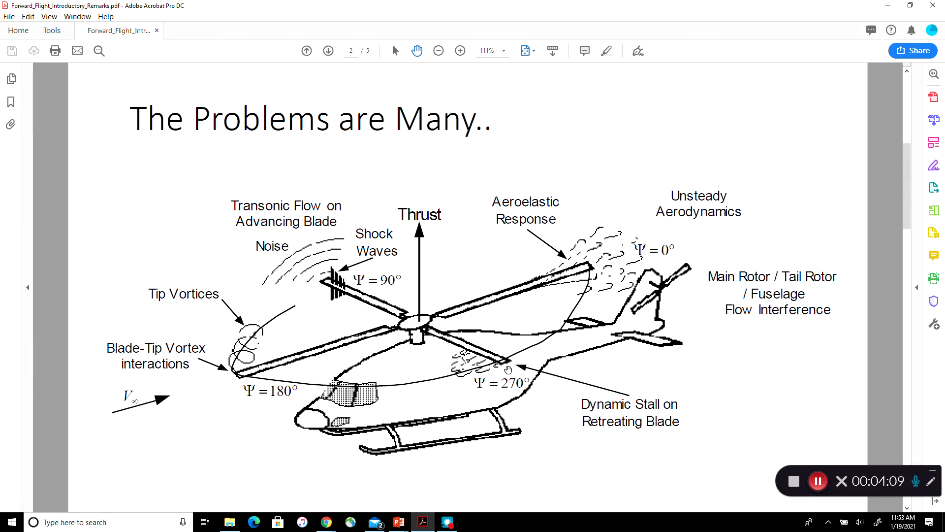
mouse_move(398, 311)
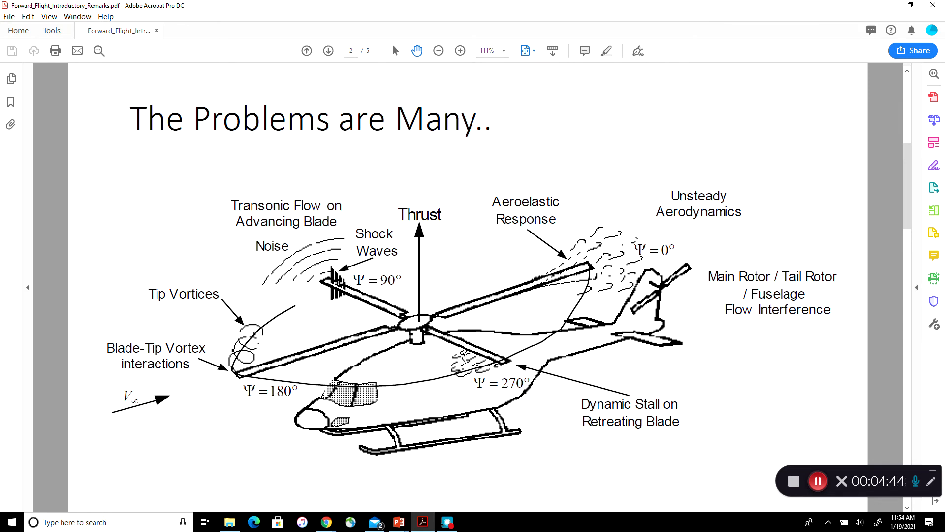
mouse_move(338, 287)
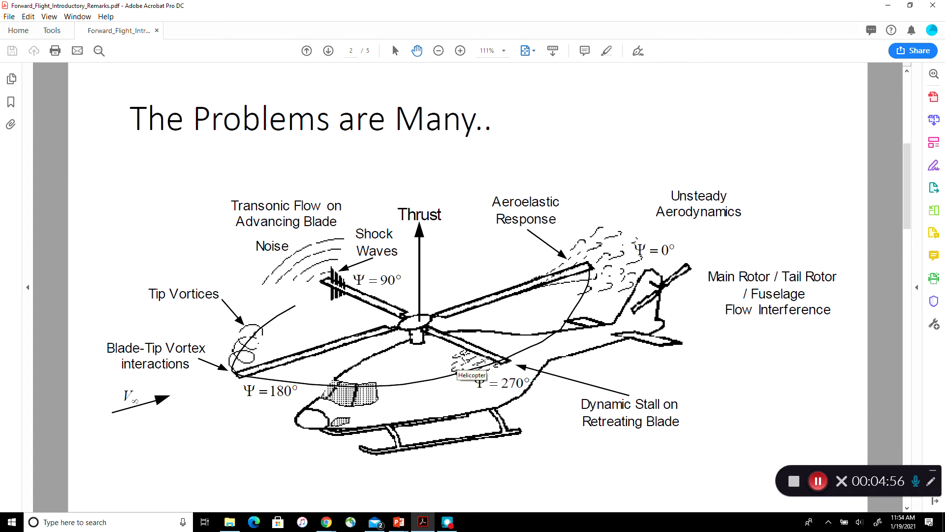
mouse_move(459, 288)
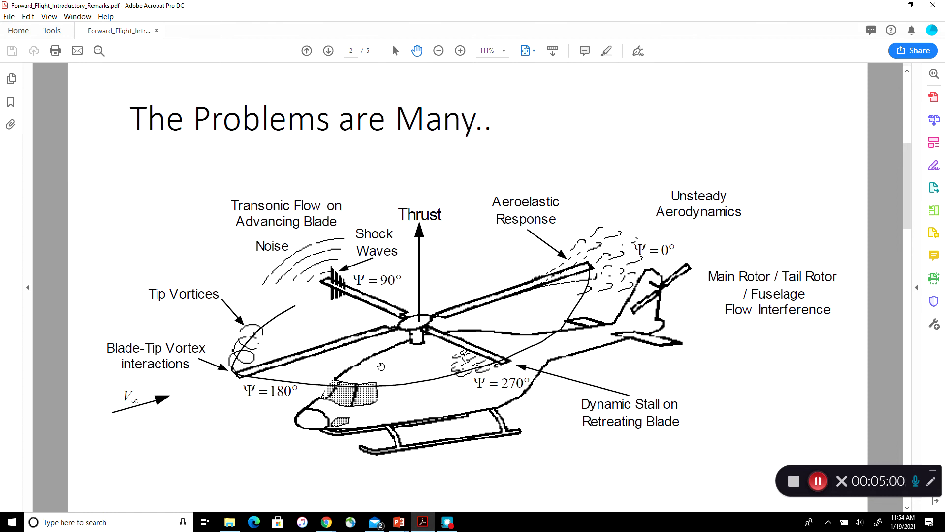
mouse_move(458, 295)
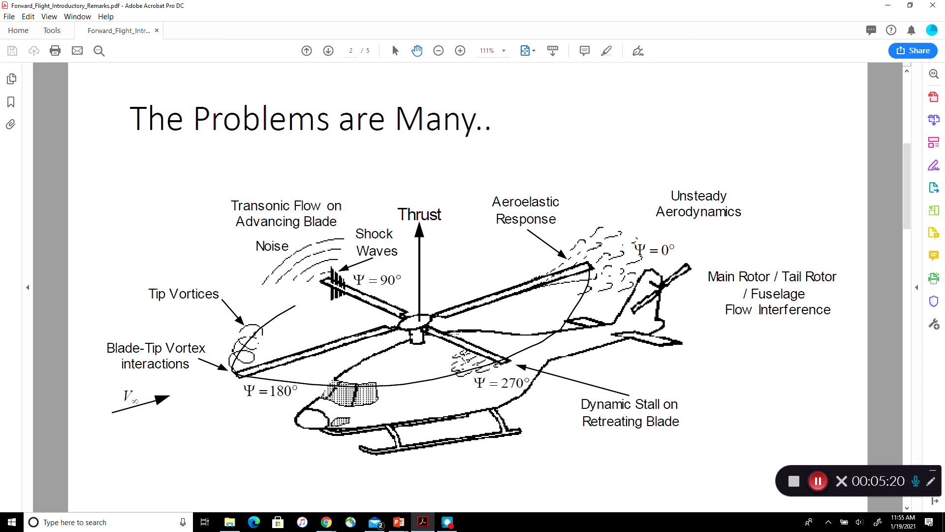
mouse_move(373, 303)
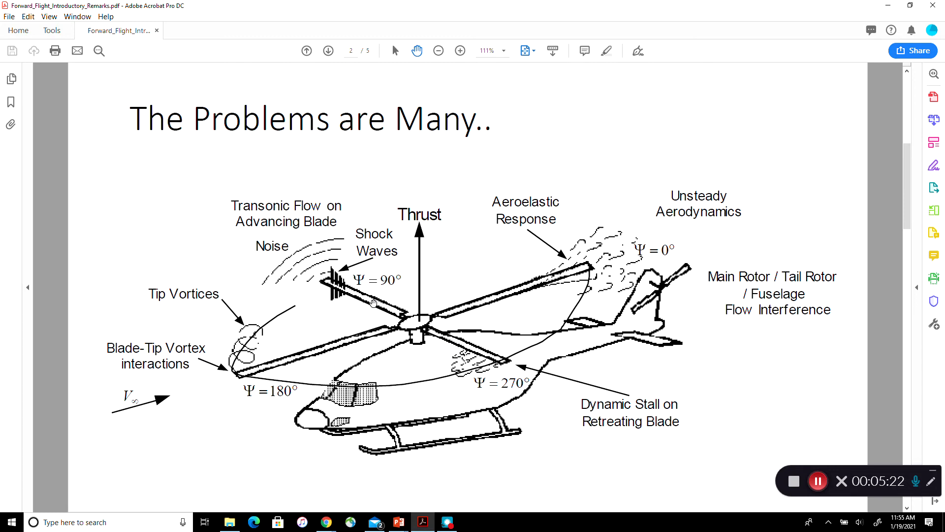
mouse_move(404, 312)
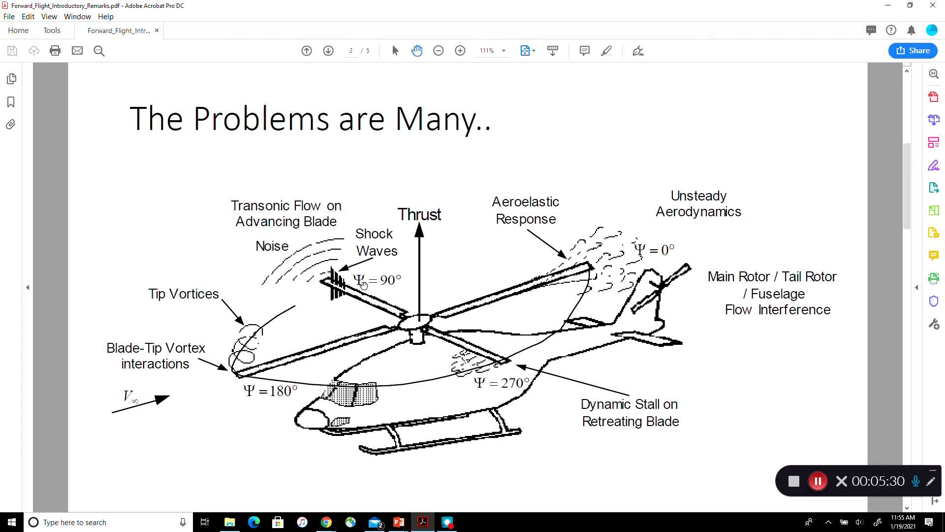
mouse_move(487, 362)
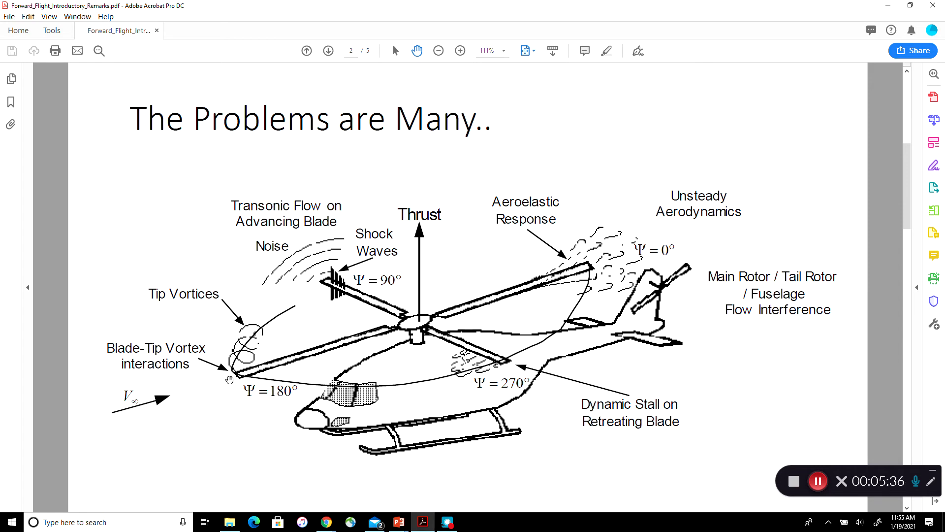
mouse_move(357, 273)
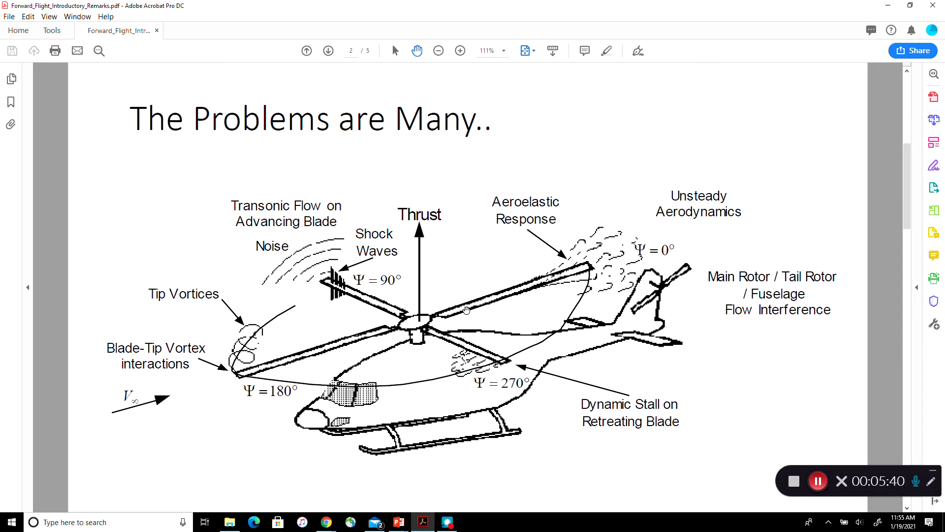
mouse_move(226, 344)
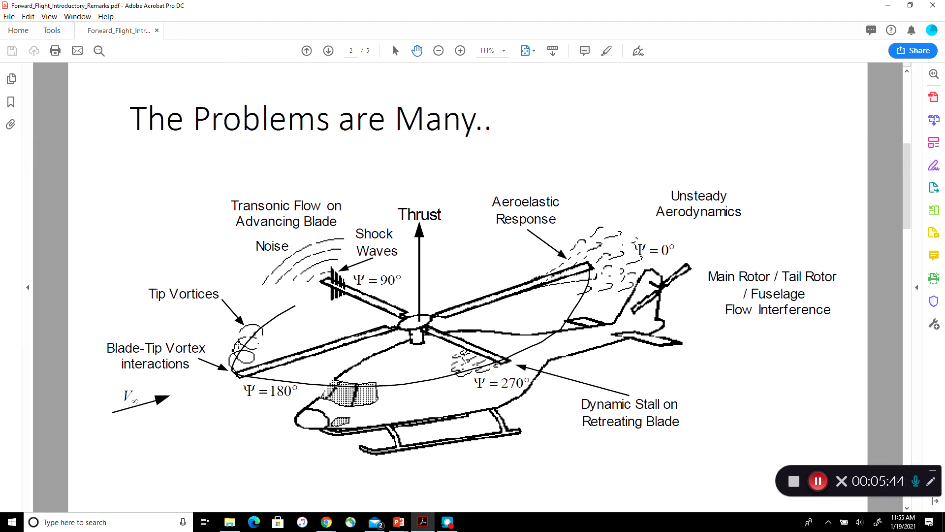
mouse_move(221, 341)
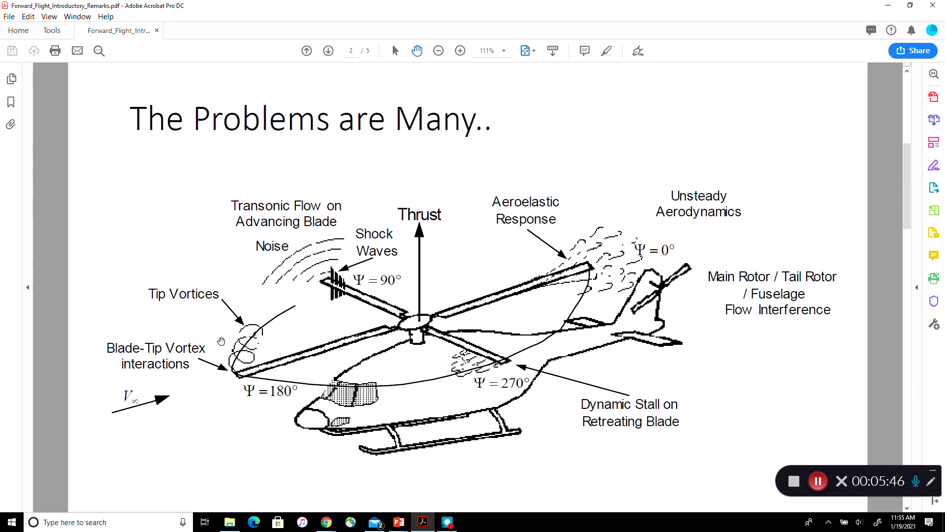
mouse_move(221, 341)
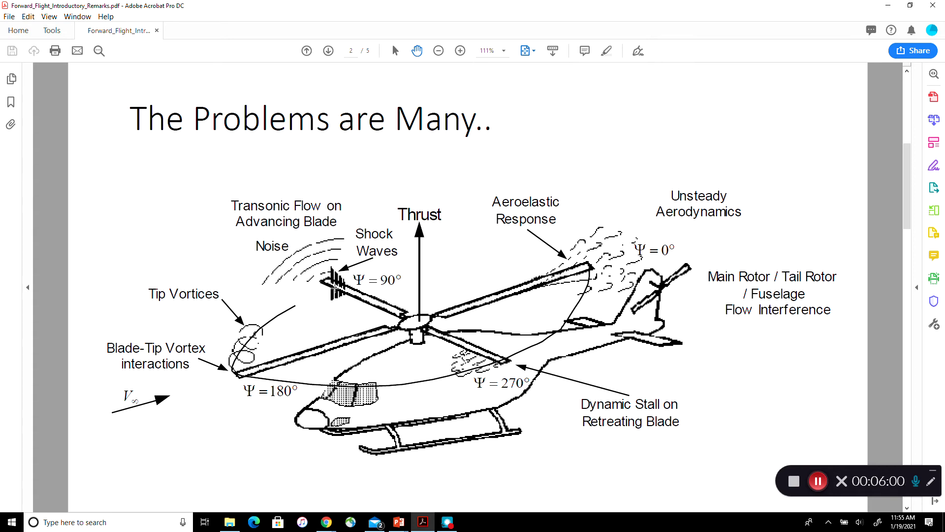
mouse_move(327, 300)
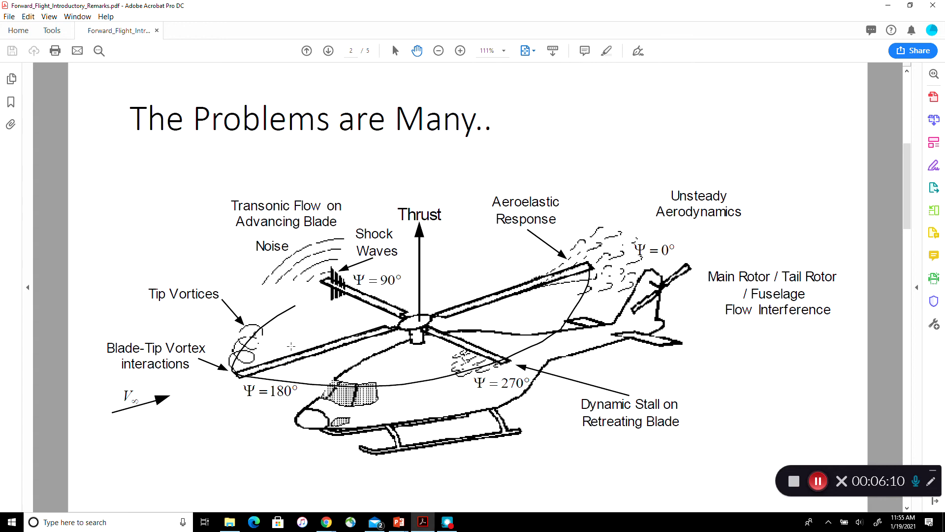
mouse_move(290, 330)
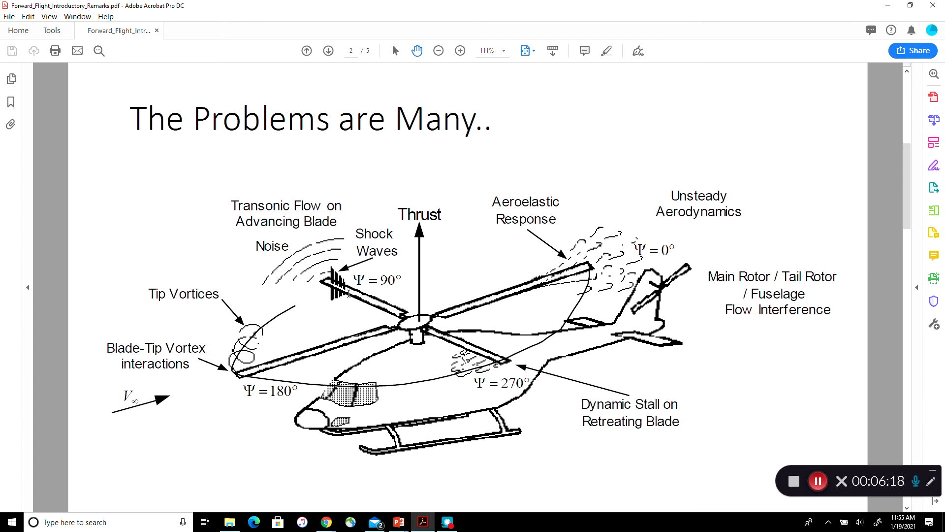
mouse_move(338, 290)
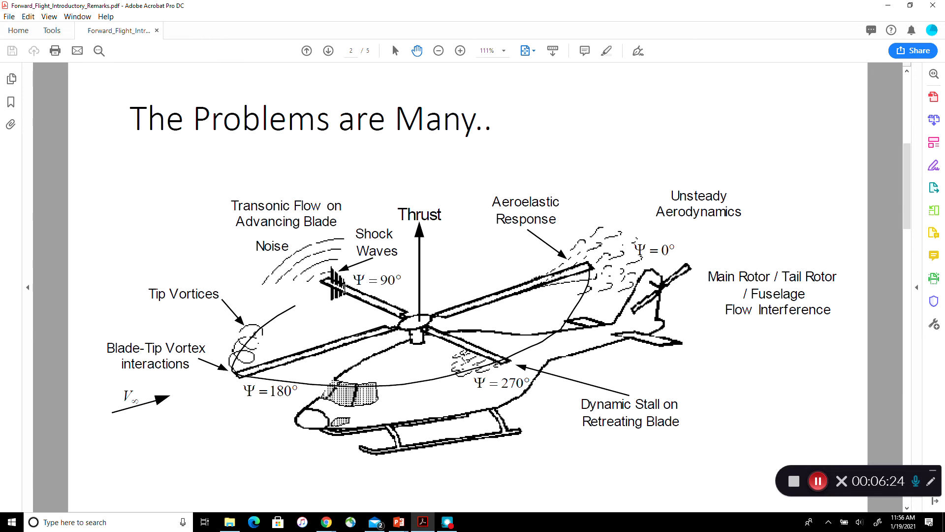
mouse_move(331, 289)
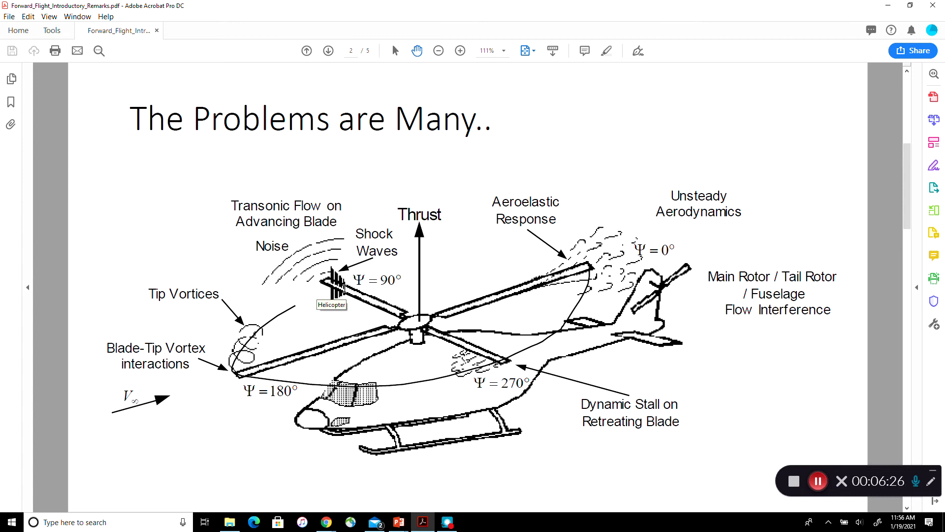
mouse_move(544, 283)
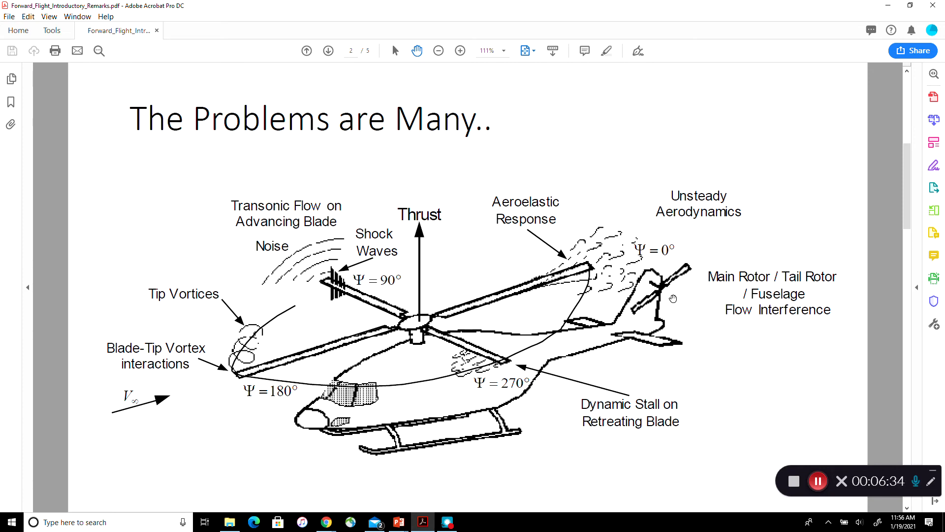
mouse_move(473, 307)
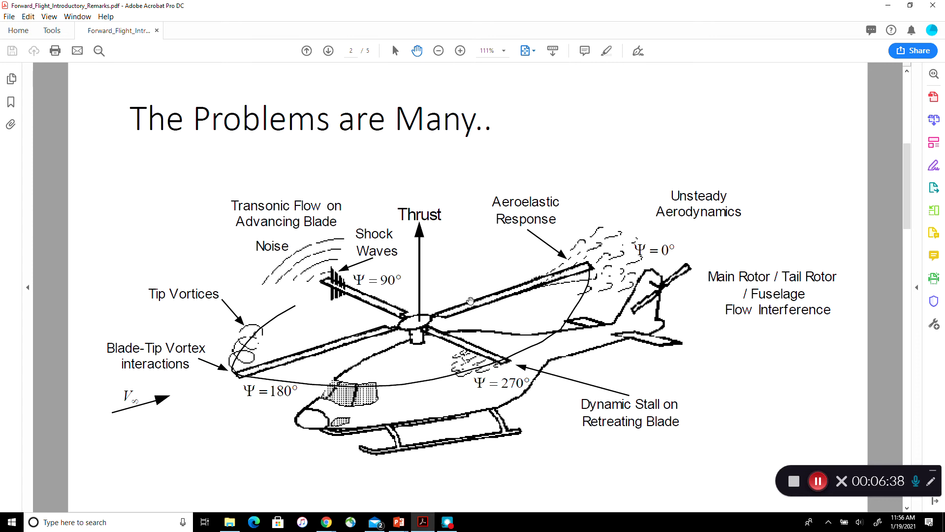
mouse_move(582, 312)
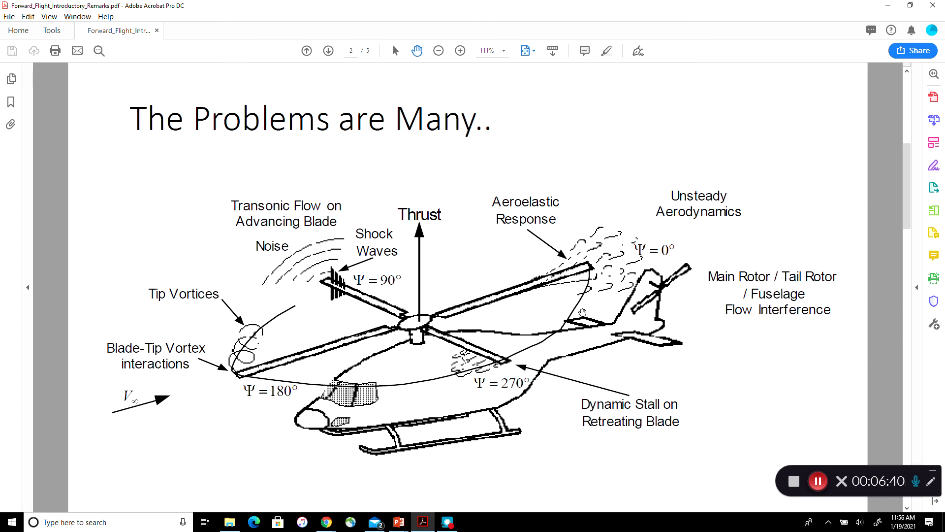
mouse_move(648, 331)
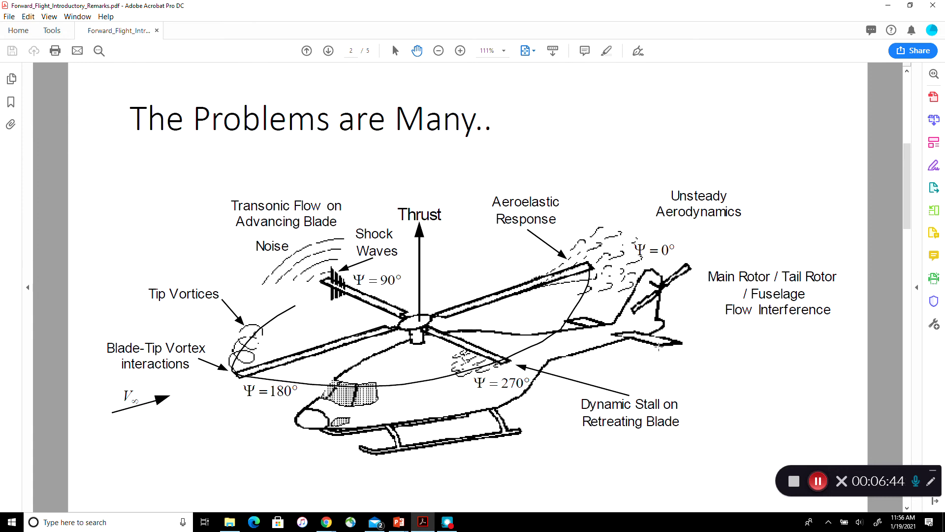
mouse_move(324, 326)
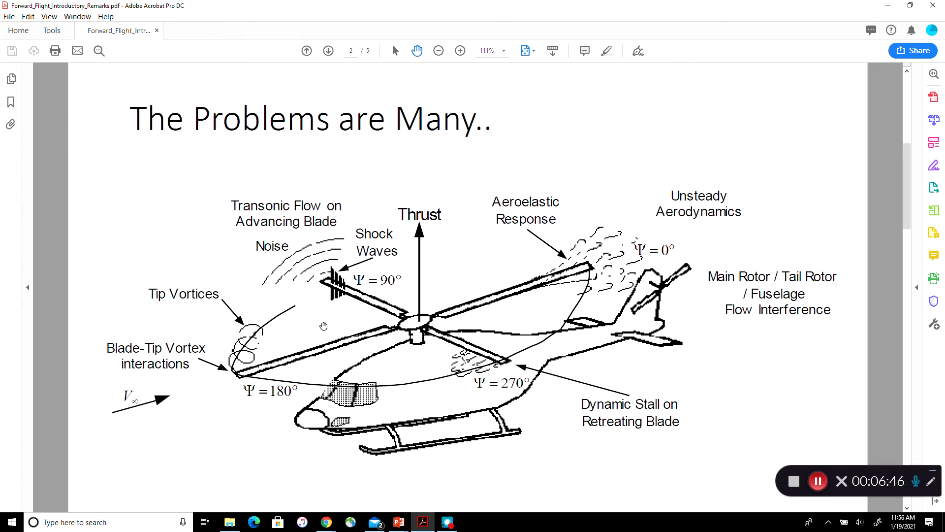
mouse_move(417, 281)
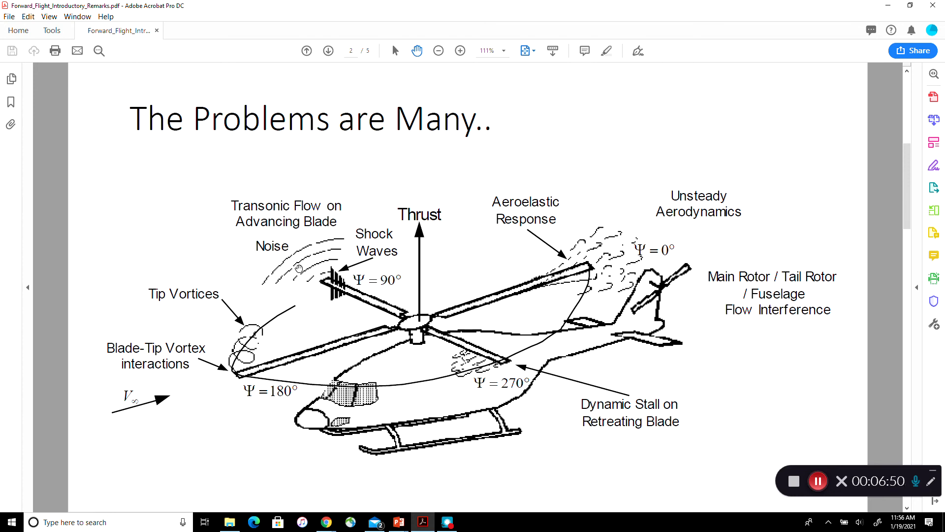
mouse_move(326, 359)
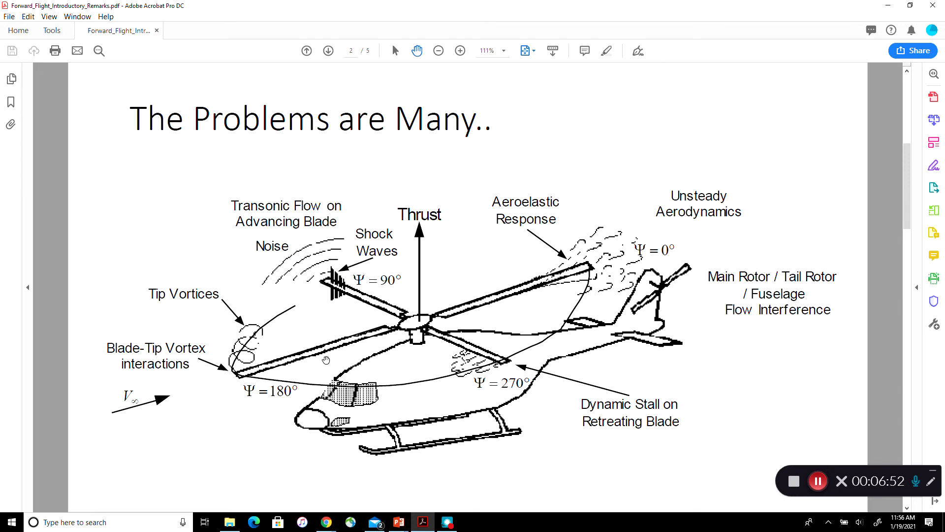
mouse_move(411, 324)
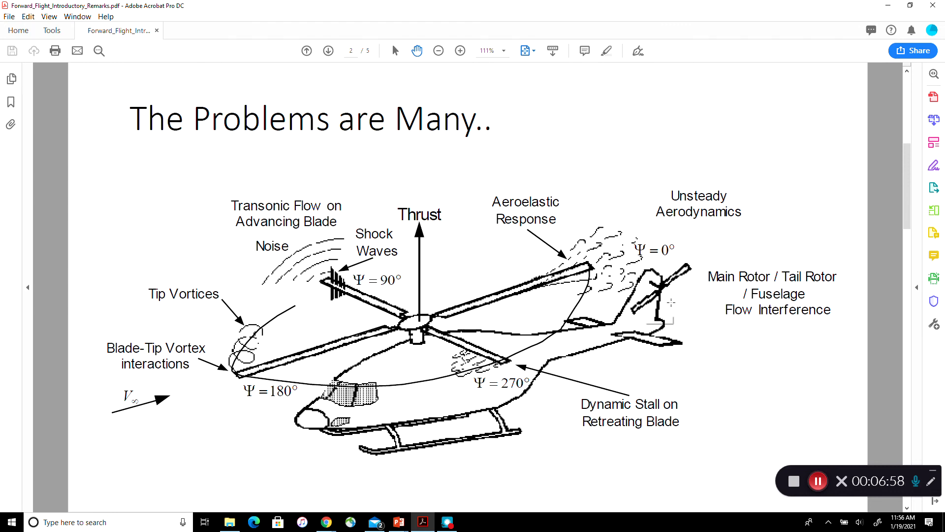
mouse_move(671, 303)
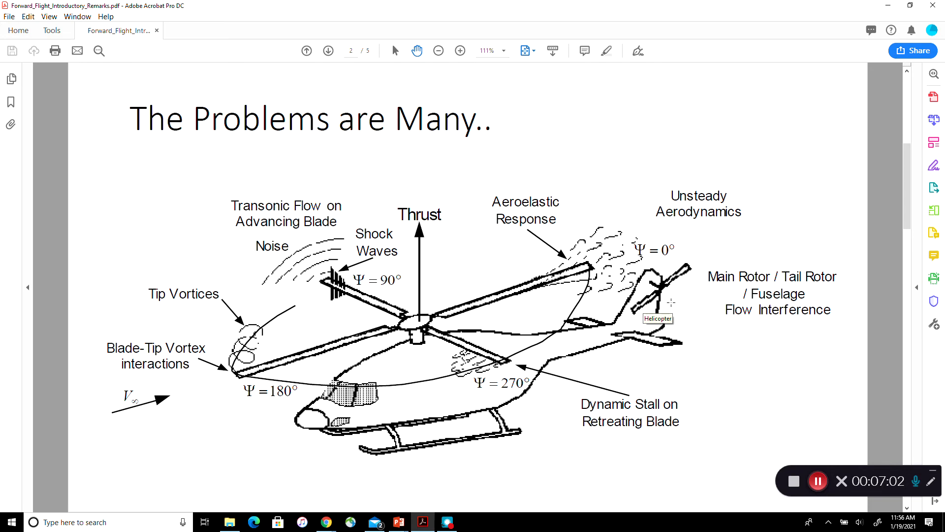
mouse_move(394, 389)
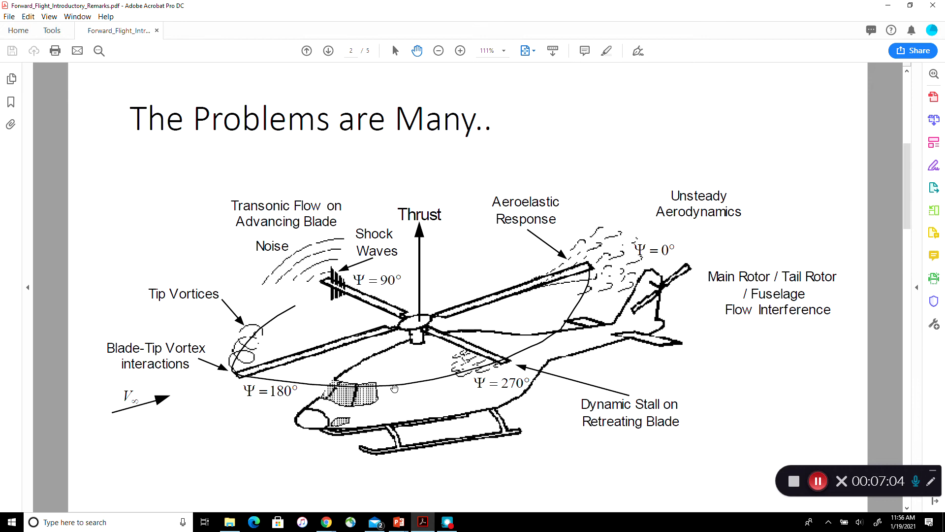
mouse_move(328, 434)
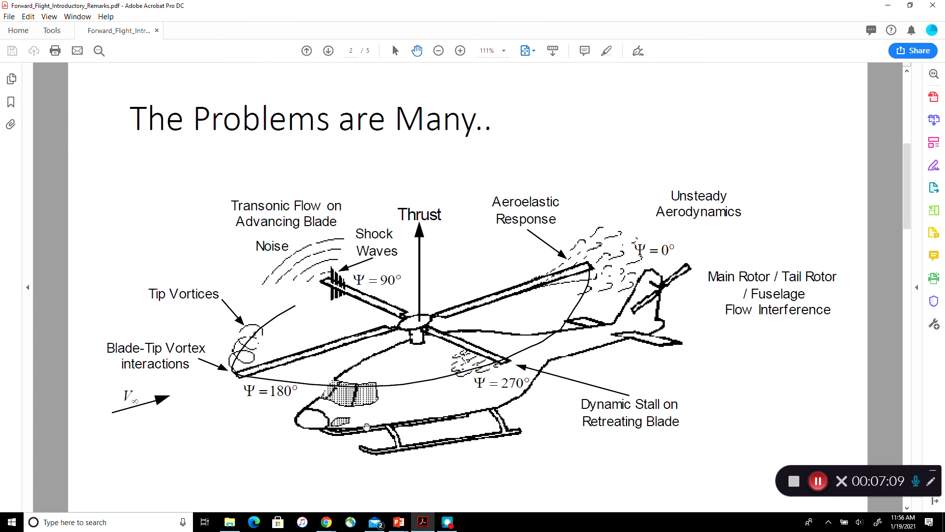
mouse_move(389, 417)
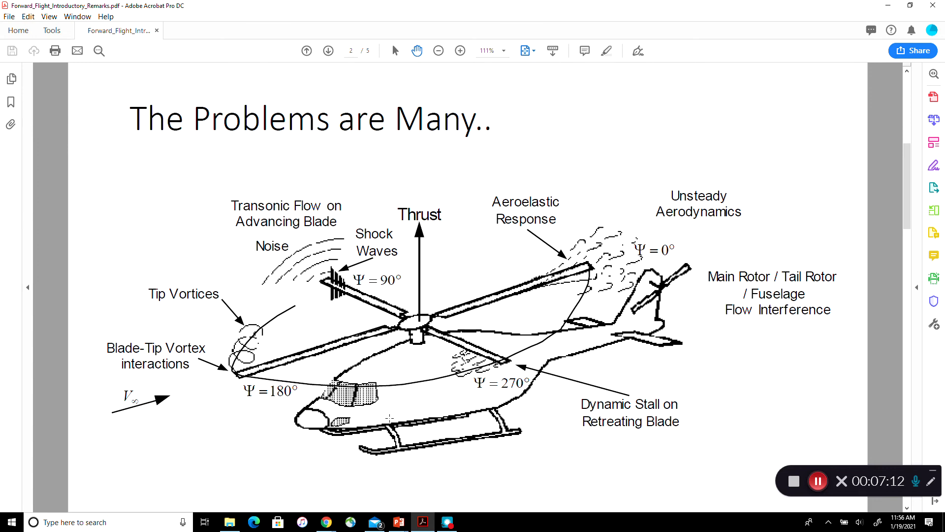
mouse_move(377, 331)
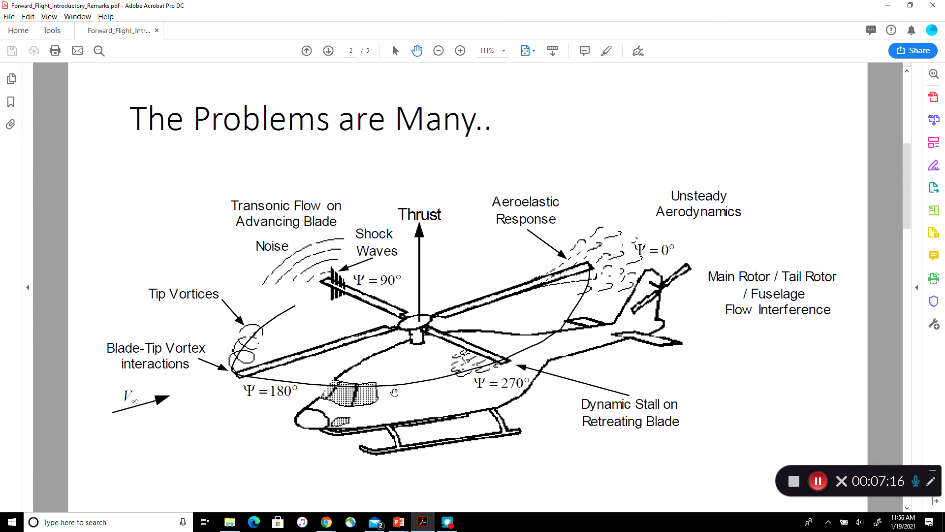
mouse_move(400, 391)
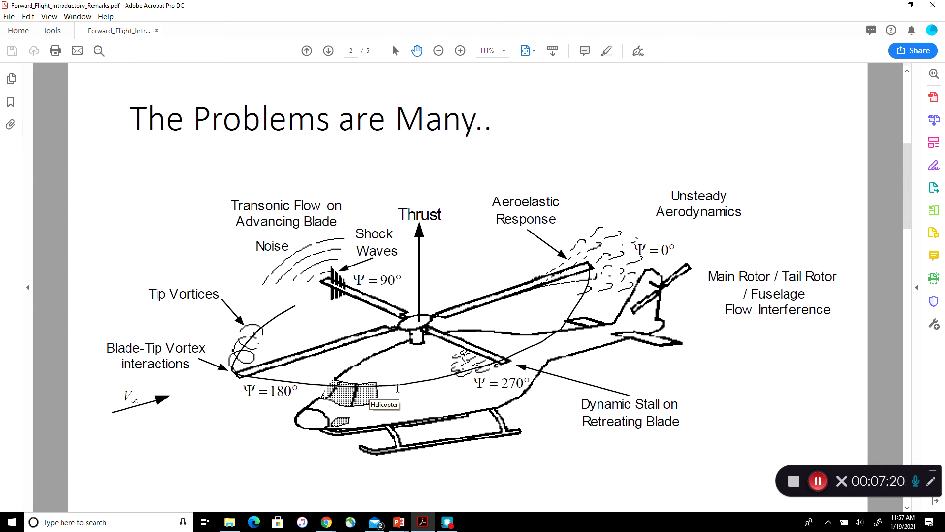
mouse_move(407, 387)
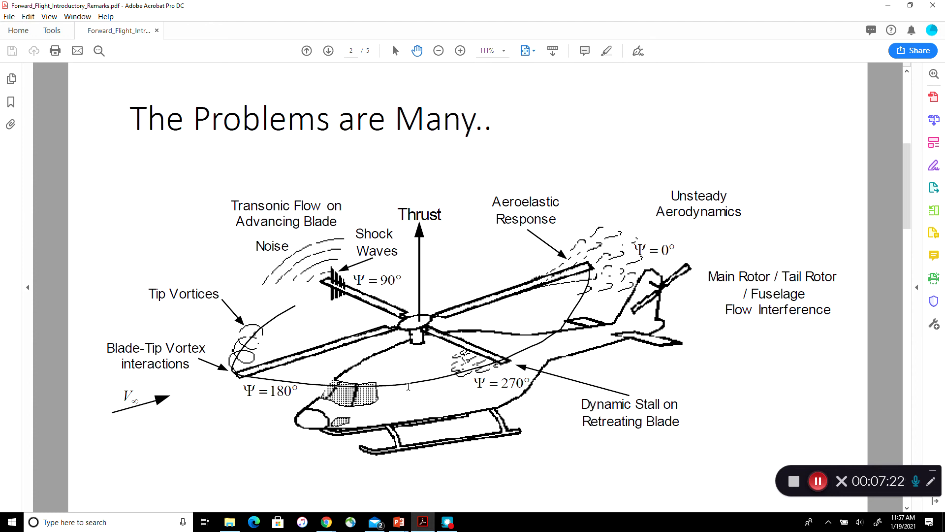
mouse_move(743, 214)
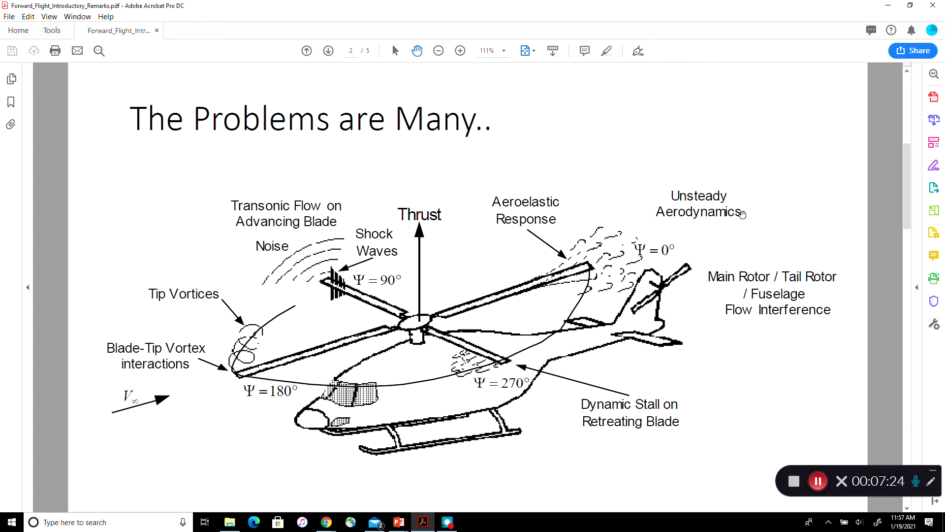
mouse_move(741, 214)
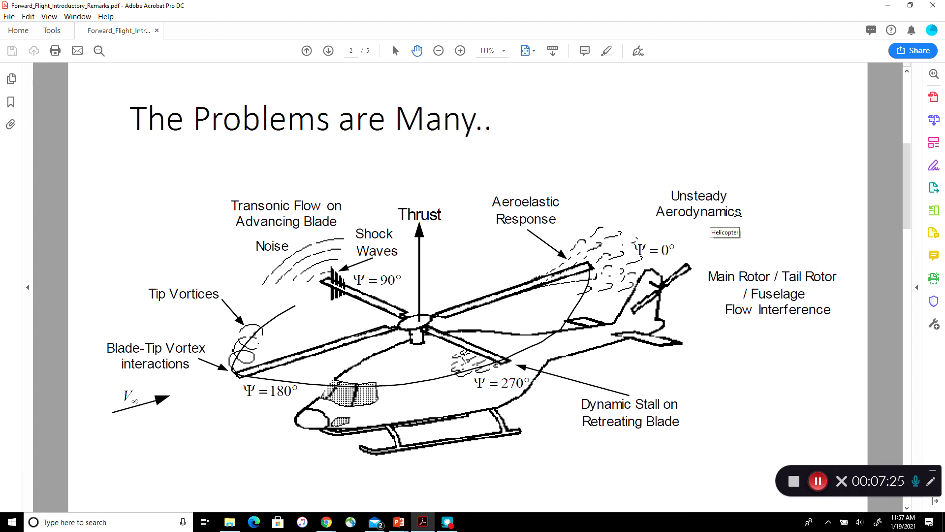
mouse_move(737, 217)
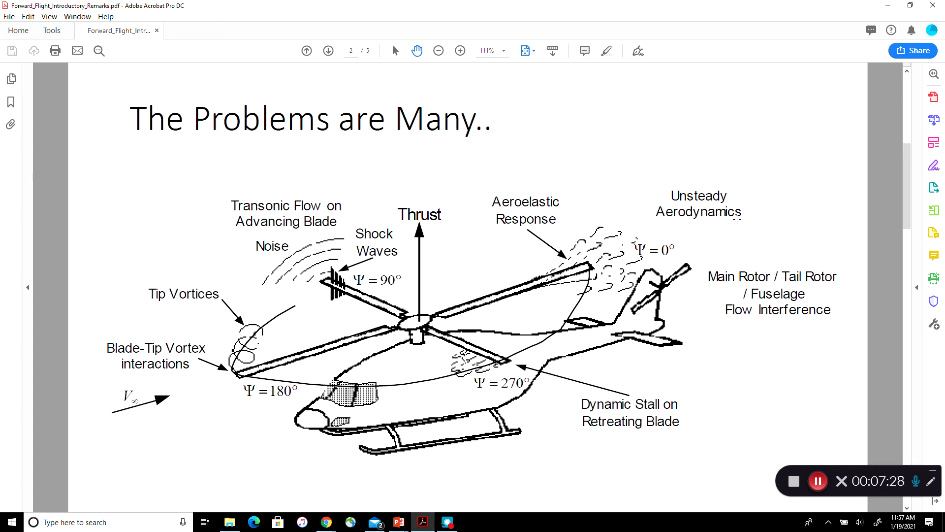
mouse_move(748, 225)
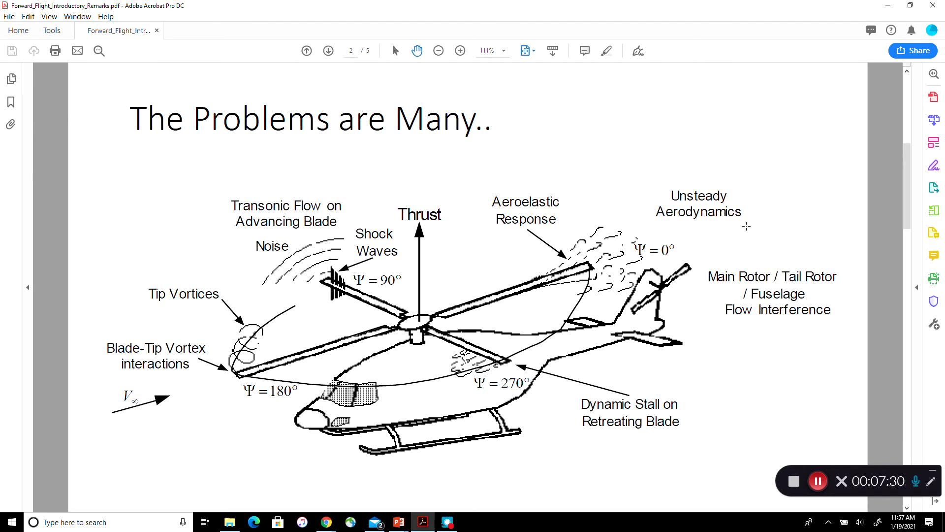
mouse_move(753, 231)
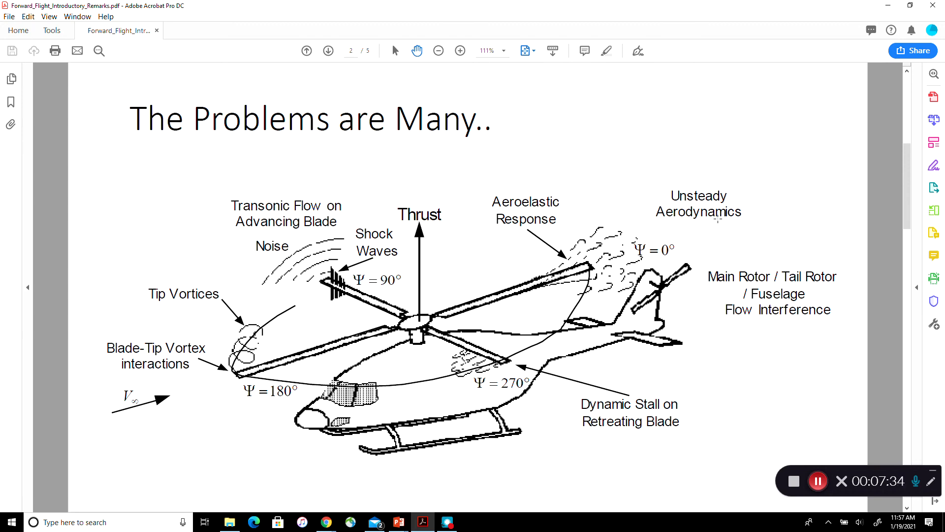
mouse_move(718, 220)
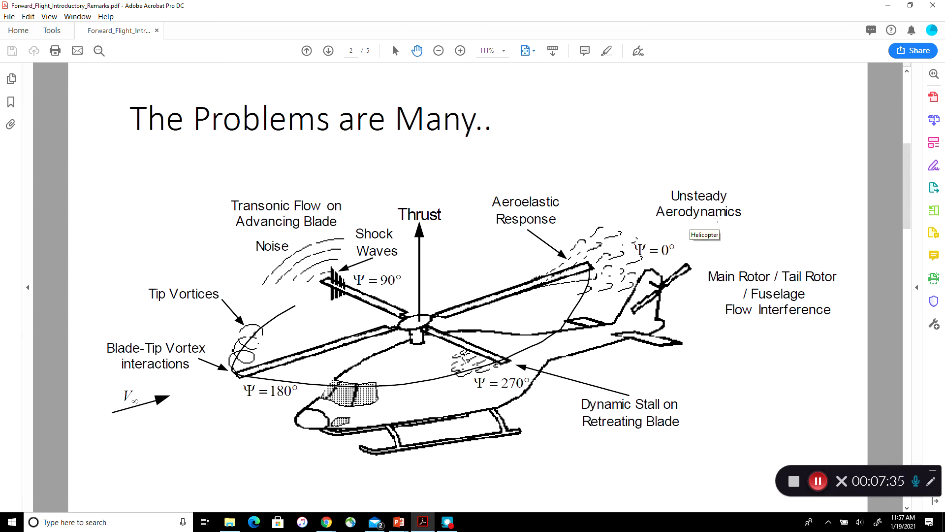
mouse_move(180, 168)
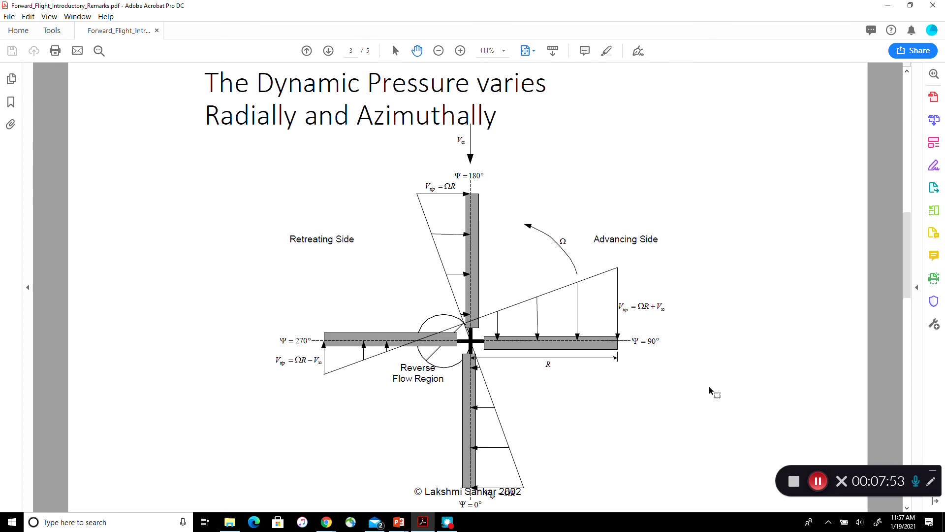
mouse_move(435, 247)
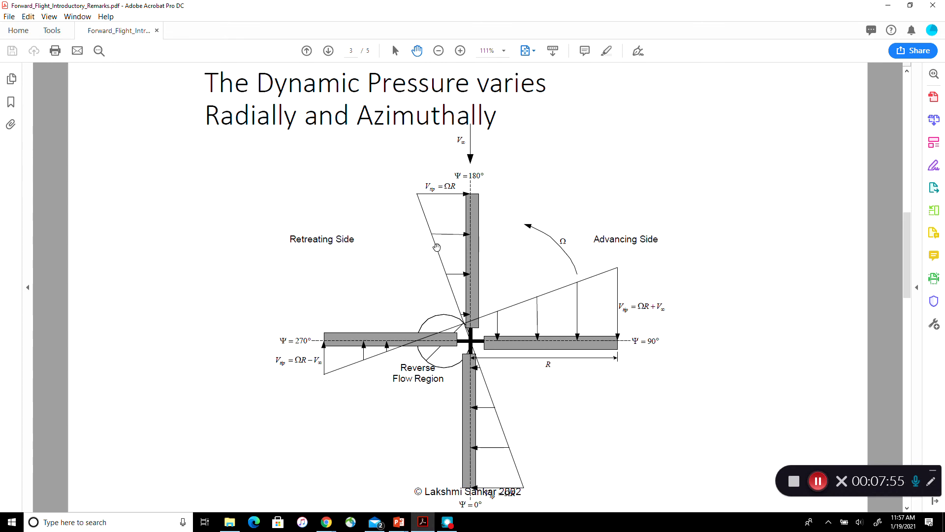
mouse_move(498, 344)
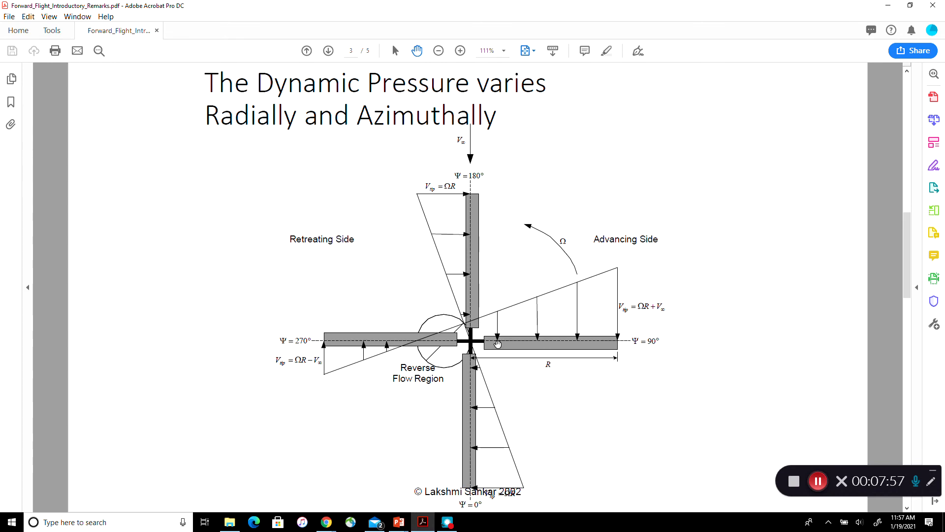
mouse_move(478, 373)
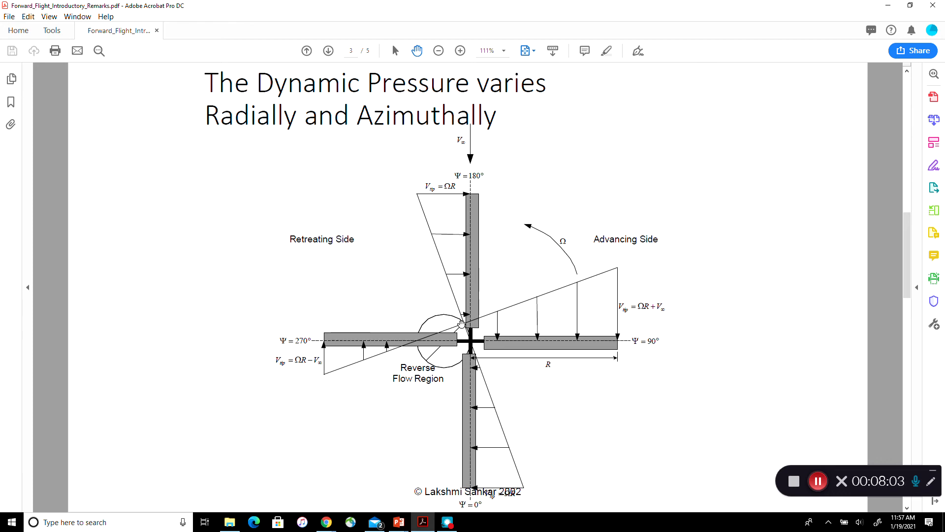
mouse_move(480, 401)
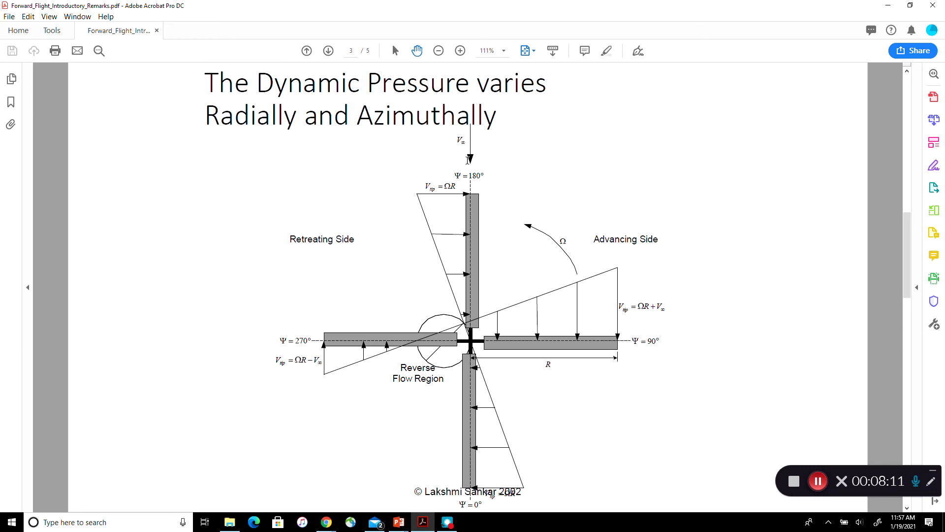
mouse_move(476, 200)
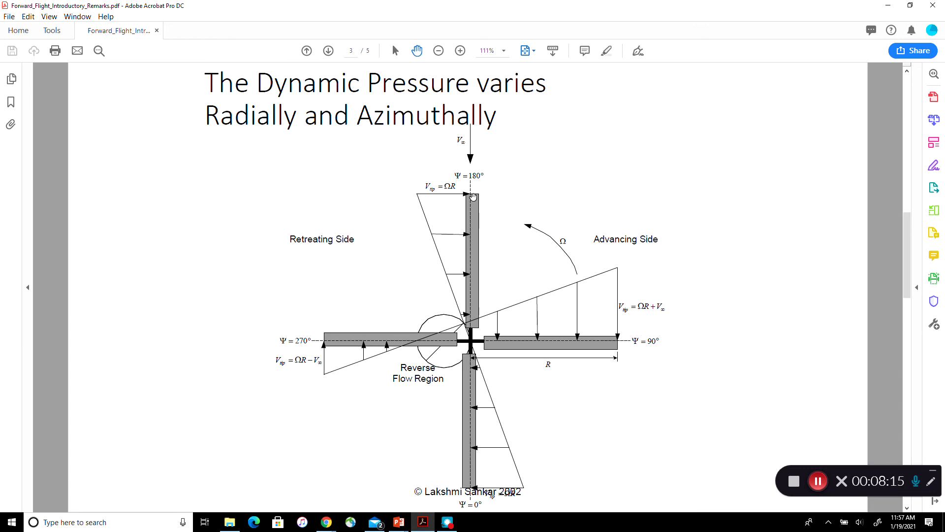
mouse_move(463, 218)
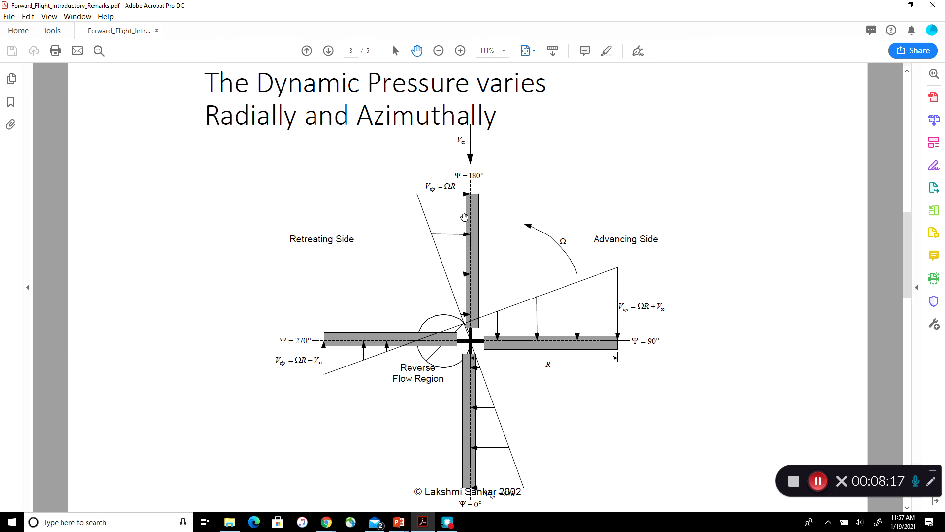
mouse_move(475, 223)
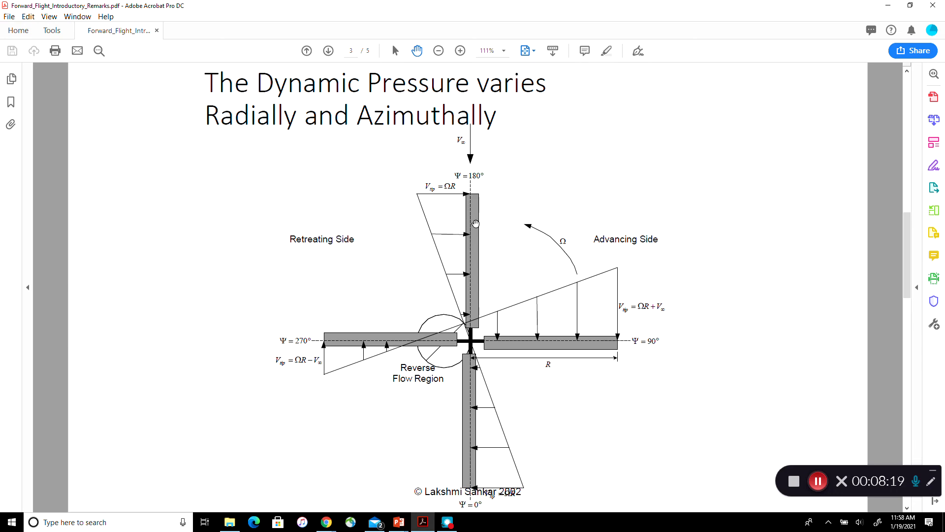
mouse_move(435, 230)
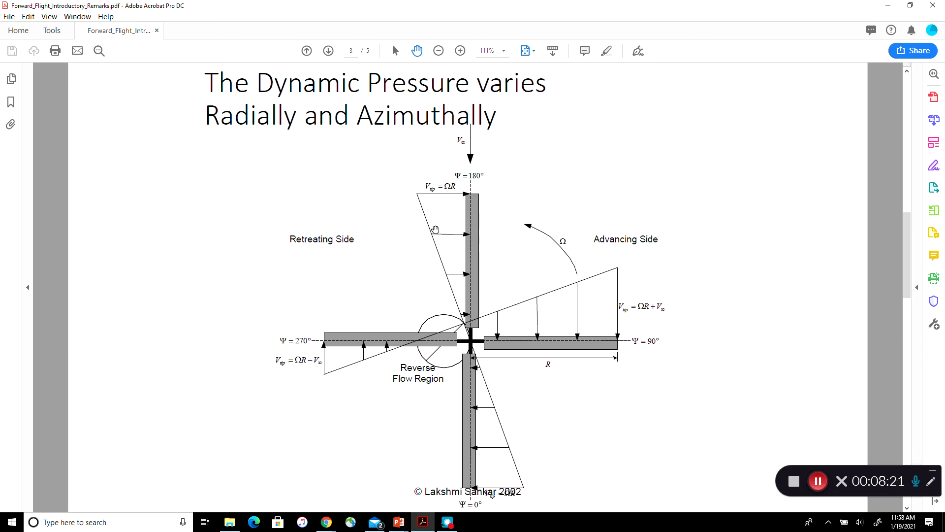
mouse_move(443, 267)
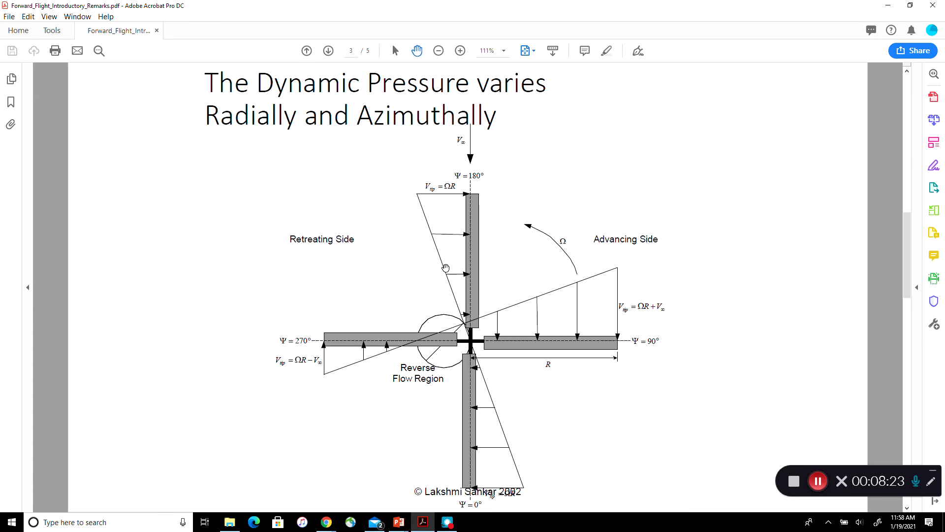
mouse_move(463, 320)
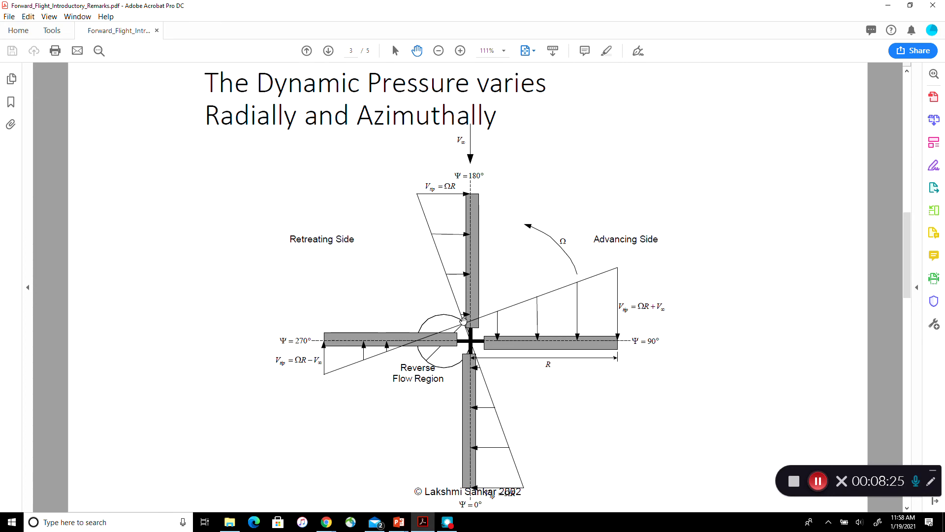
mouse_move(547, 314)
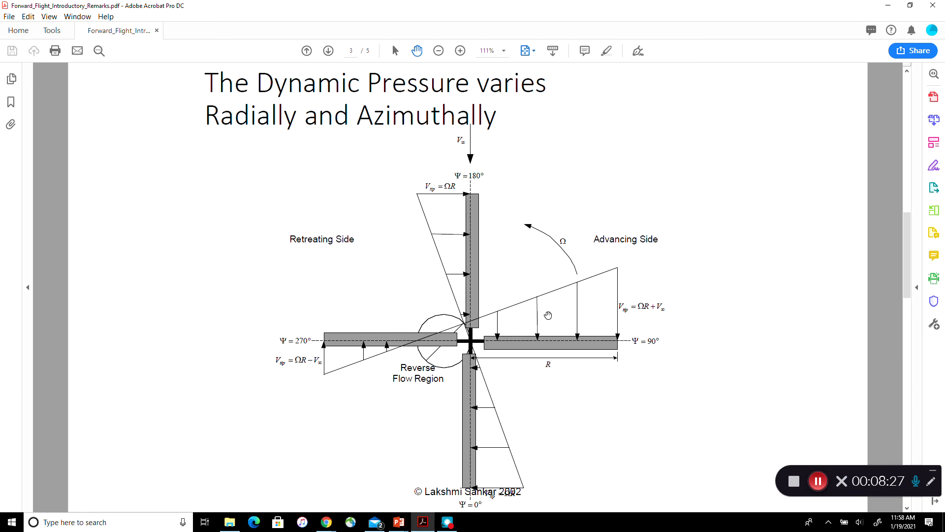
mouse_move(624, 352)
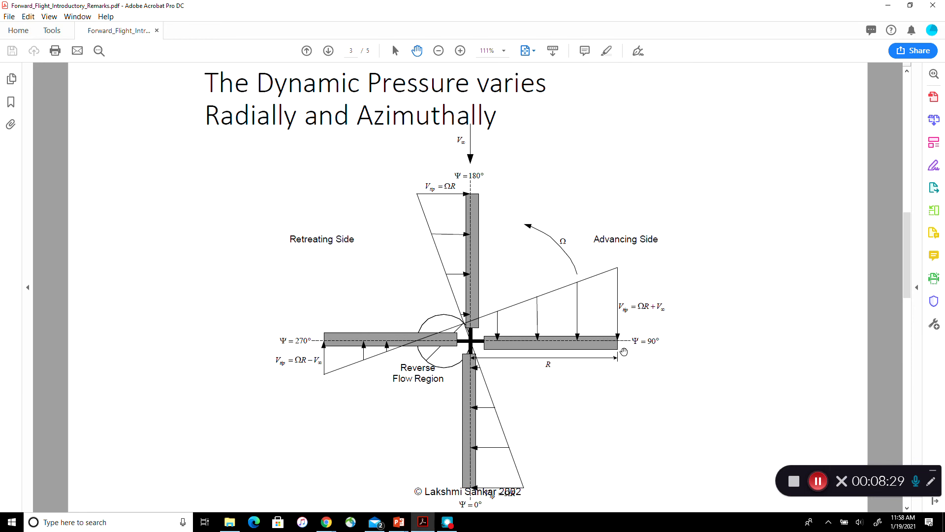
mouse_move(618, 278)
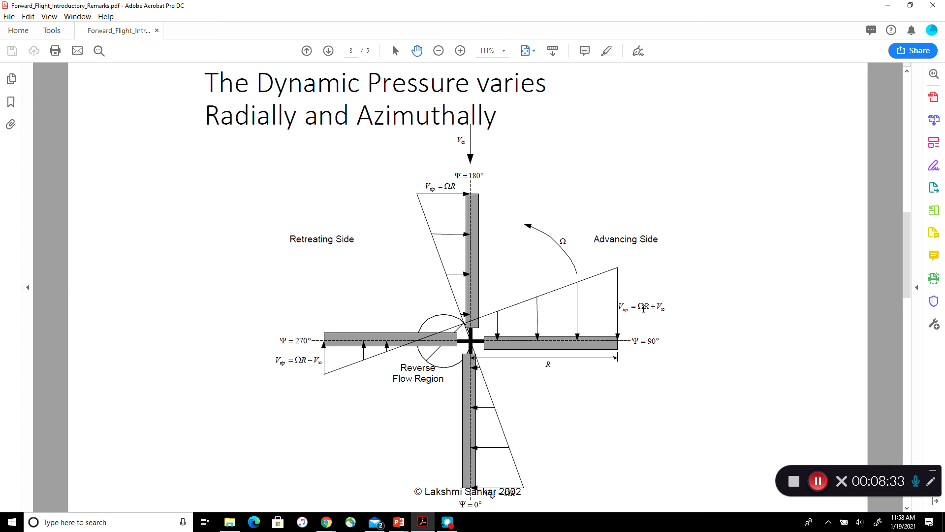
mouse_move(634, 261)
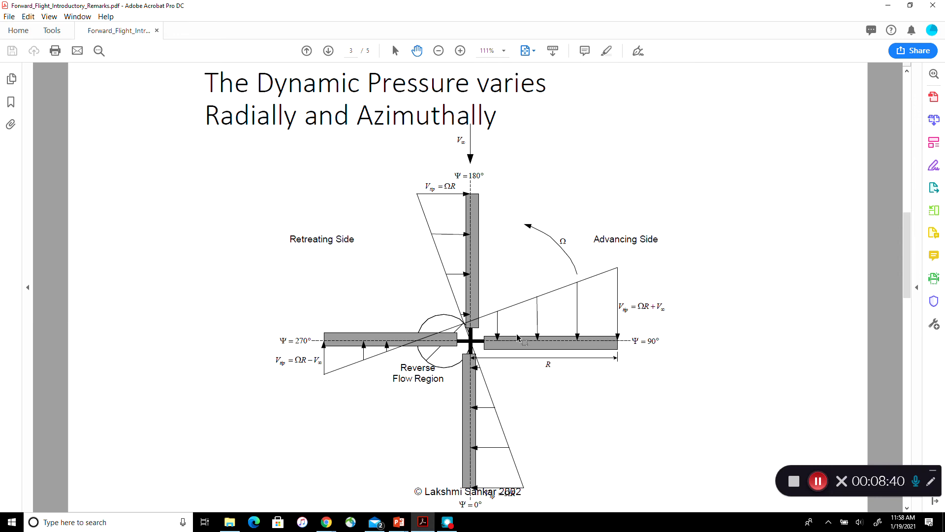
mouse_move(531, 336)
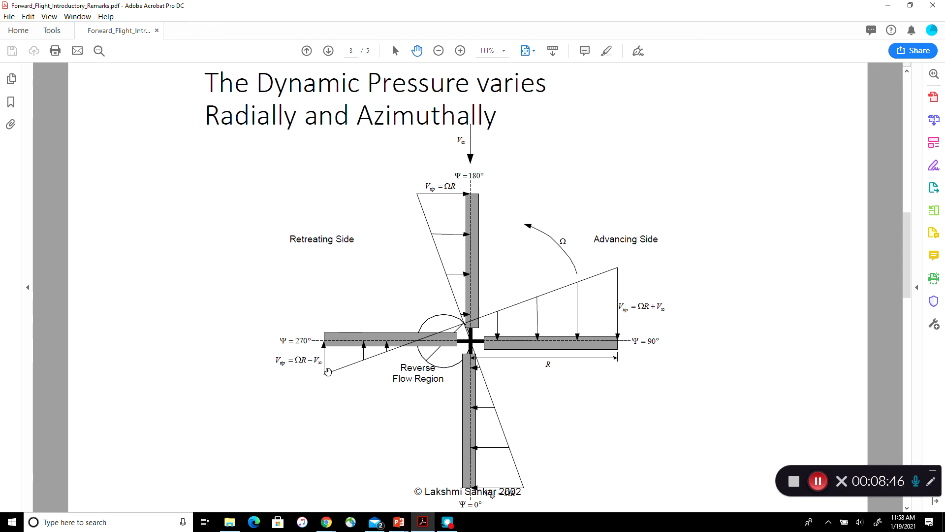
mouse_move(330, 373)
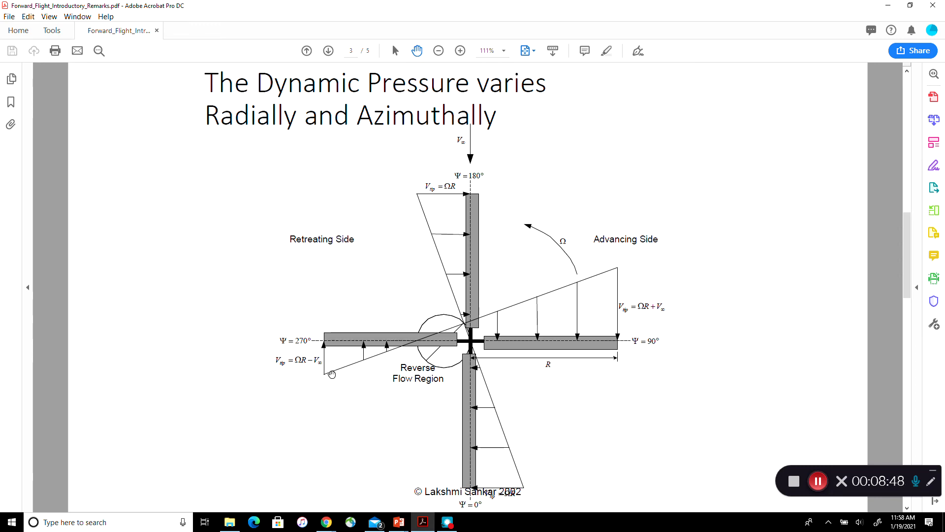
mouse_move(494, 312)
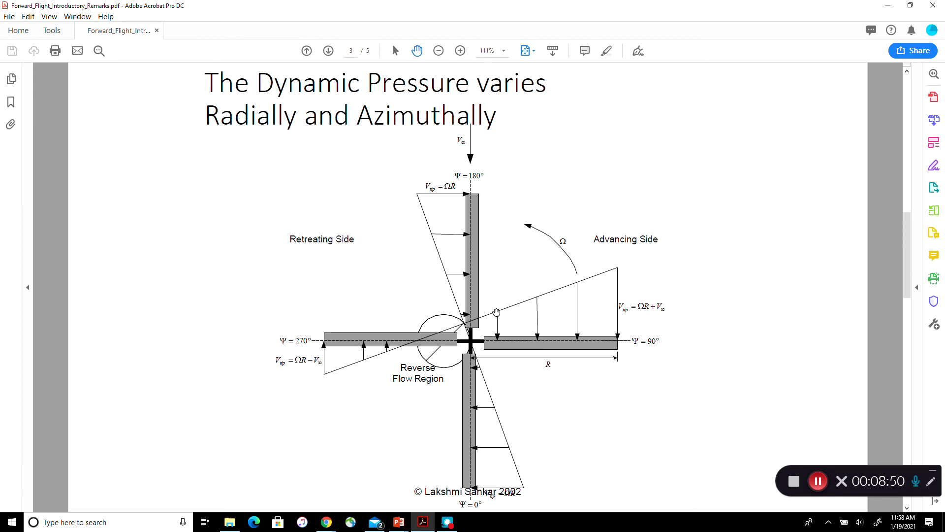
mouse_move(449, 366)
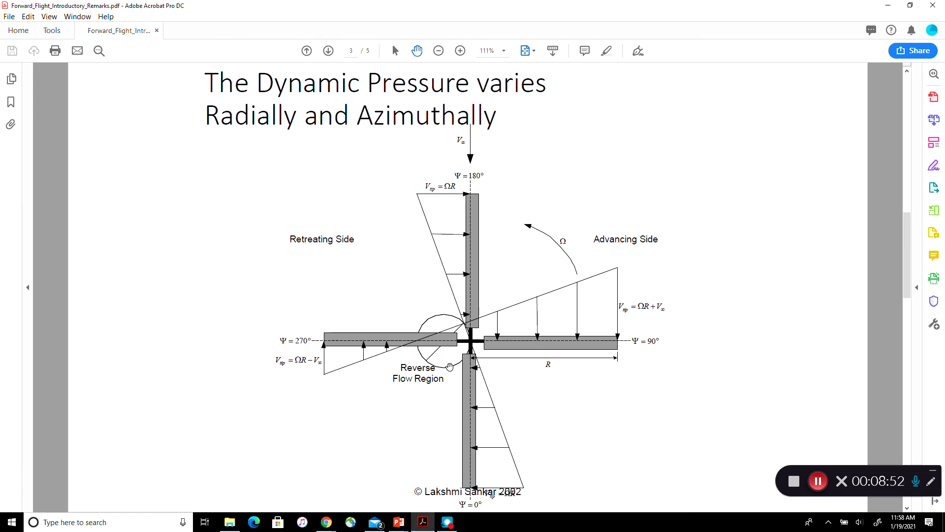
mouse_move(440, 331)
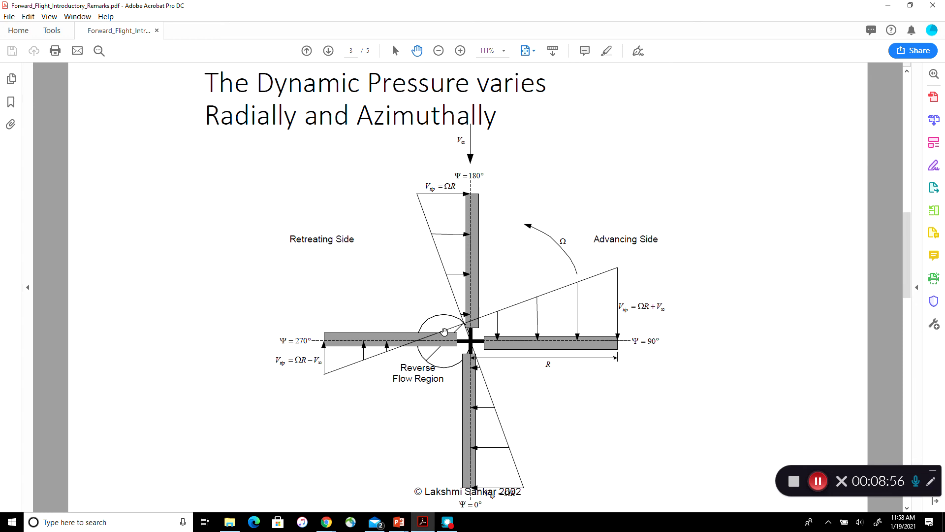
mouse_move(434, 320)
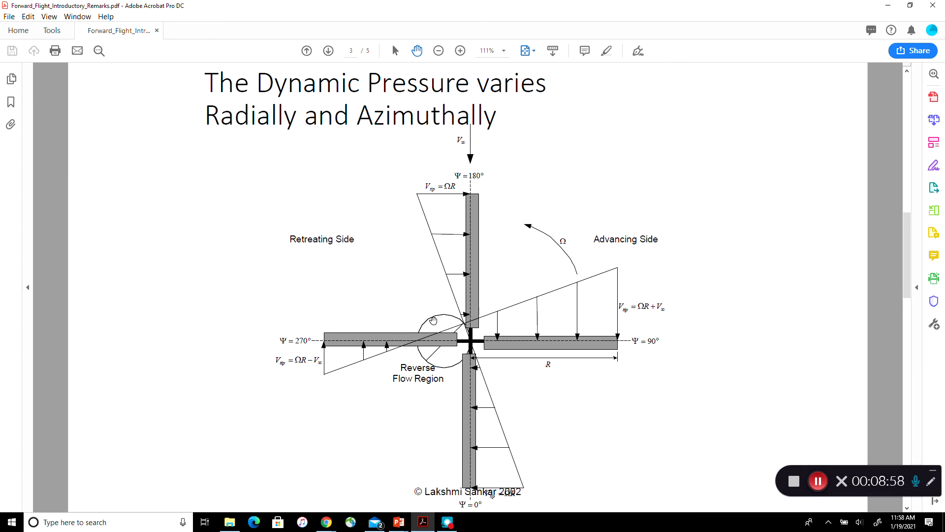
mouse_move(460, 363)
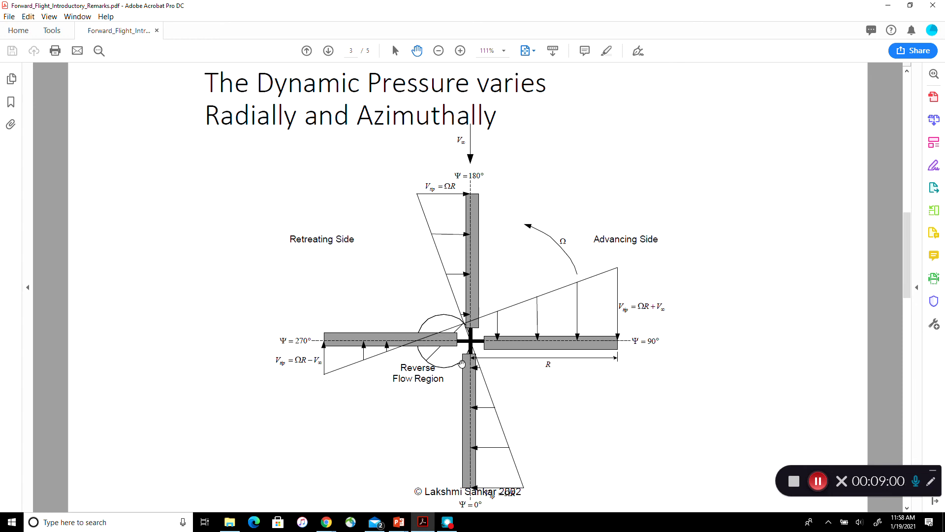
mouse_move(408, 335)
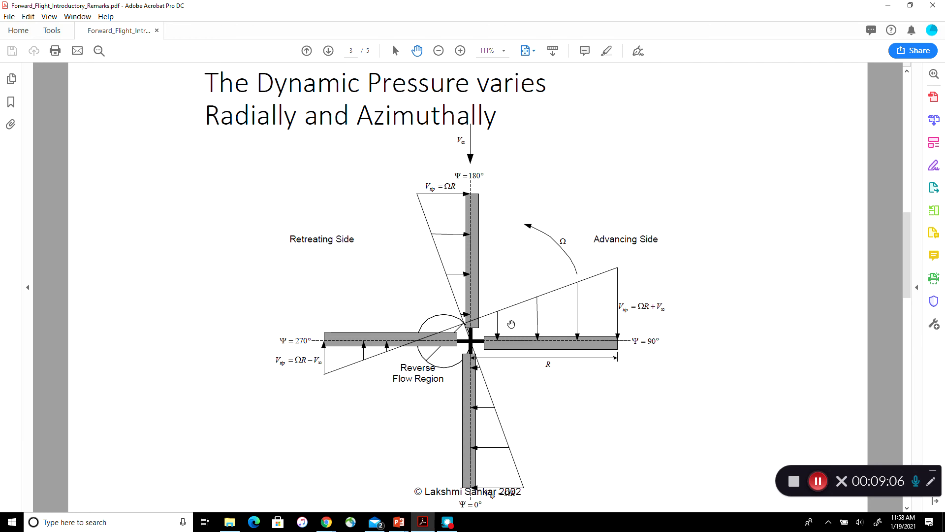
mouse_move(396, 400)
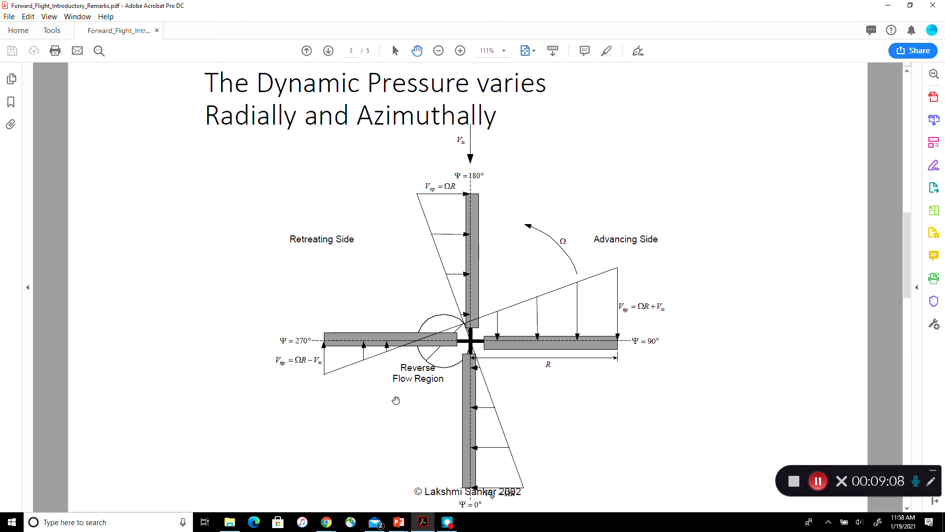
mouse_move(515, 208)
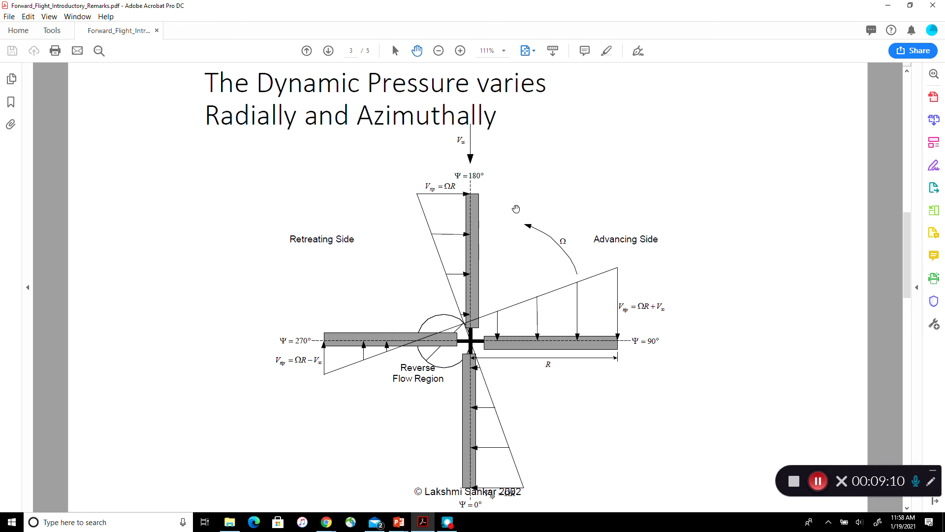
mouse_move(469, 366)
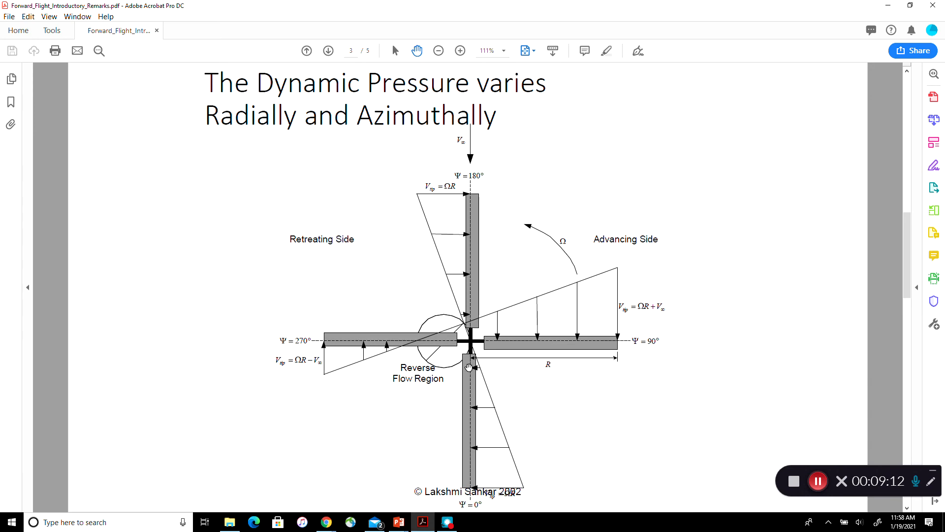
mouse_move(523, 171)
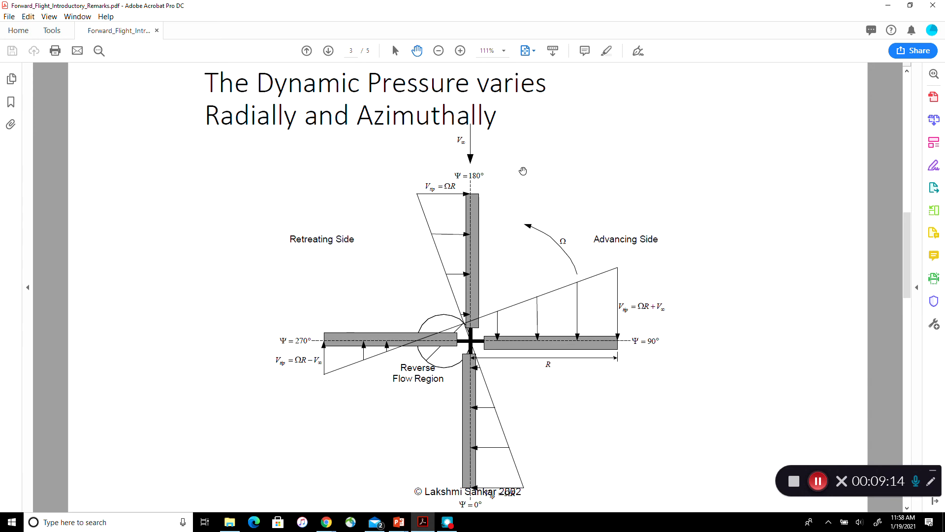
mouse_move(494, 347)
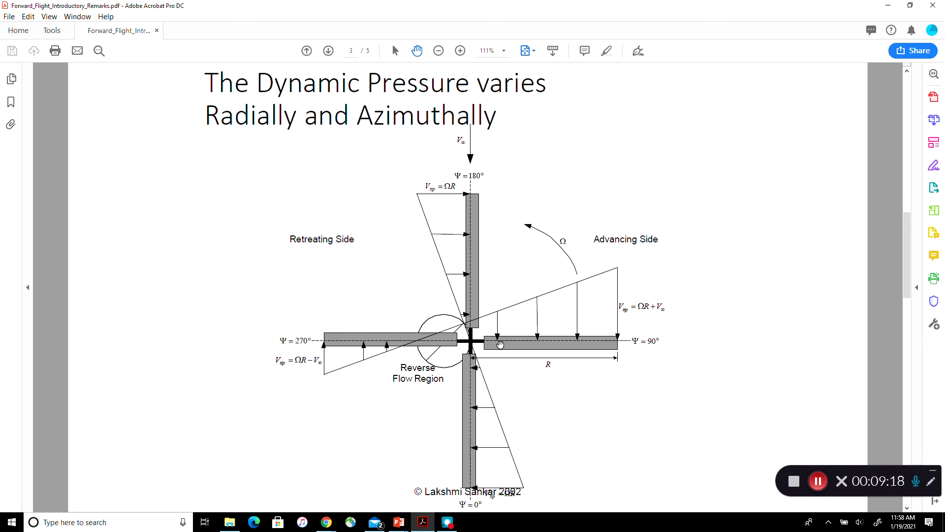
mouse_move(631, 354)
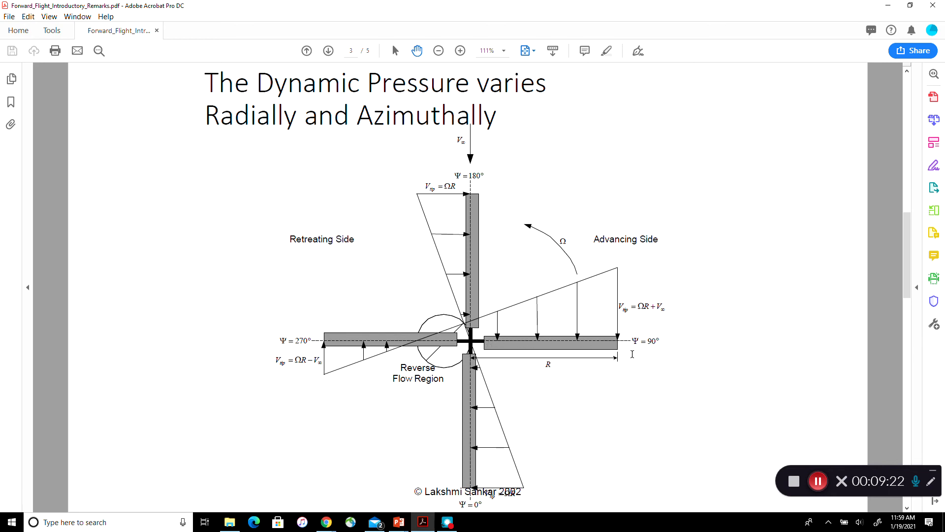
mouse_move(610, 354)
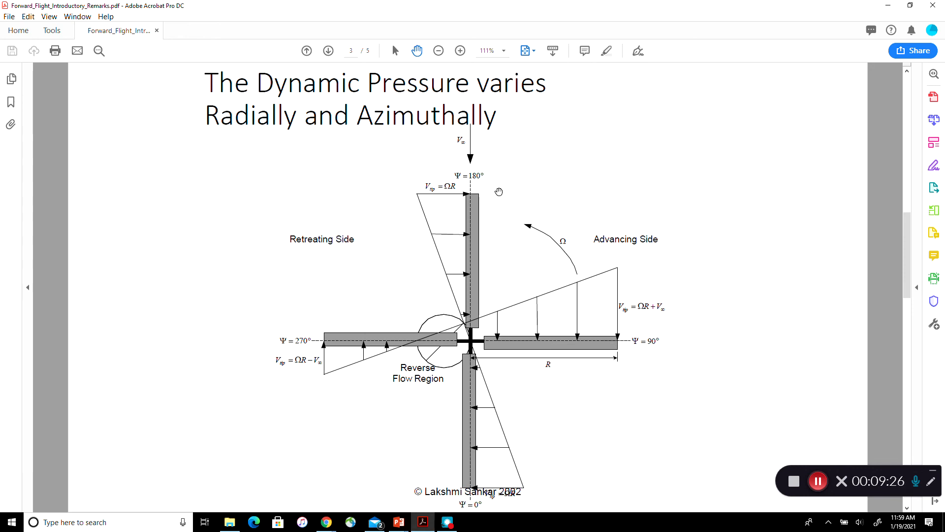
mouse_move(516, 373)
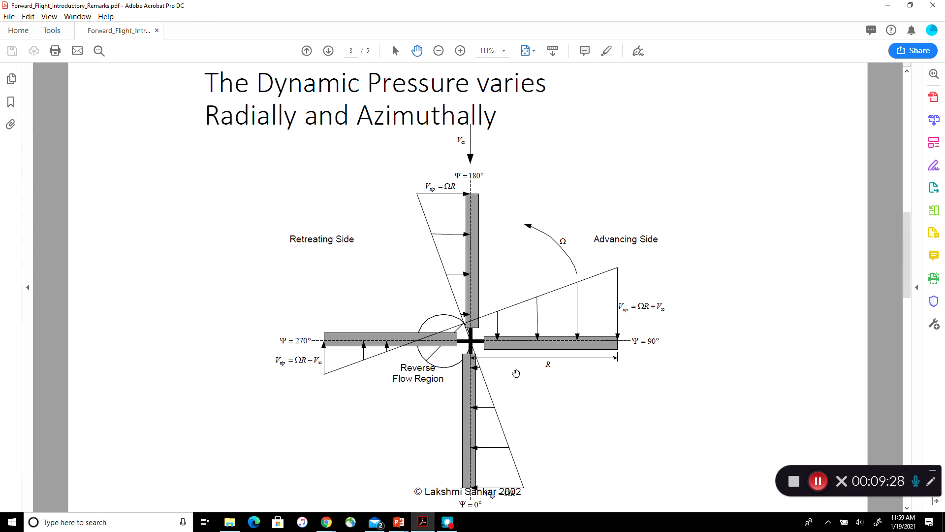
mouse_move(621, 269)
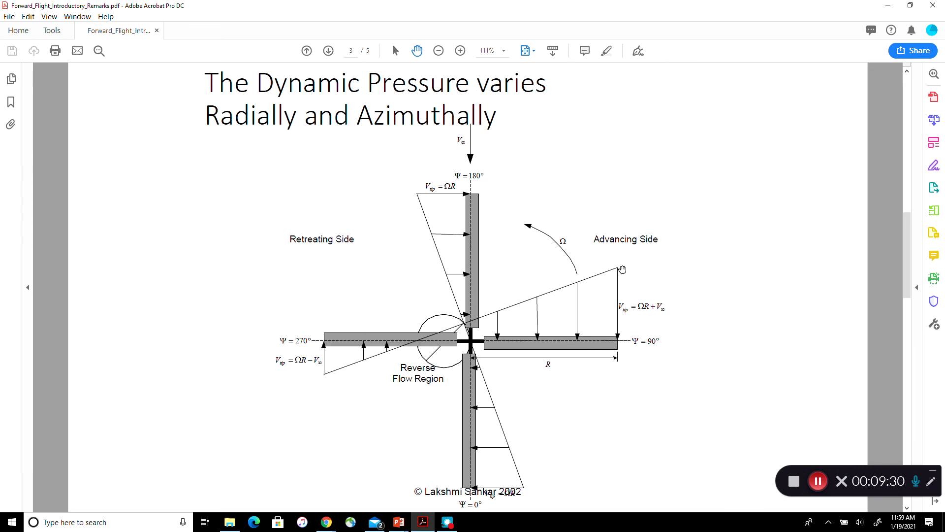
mouse_move(513, 402)
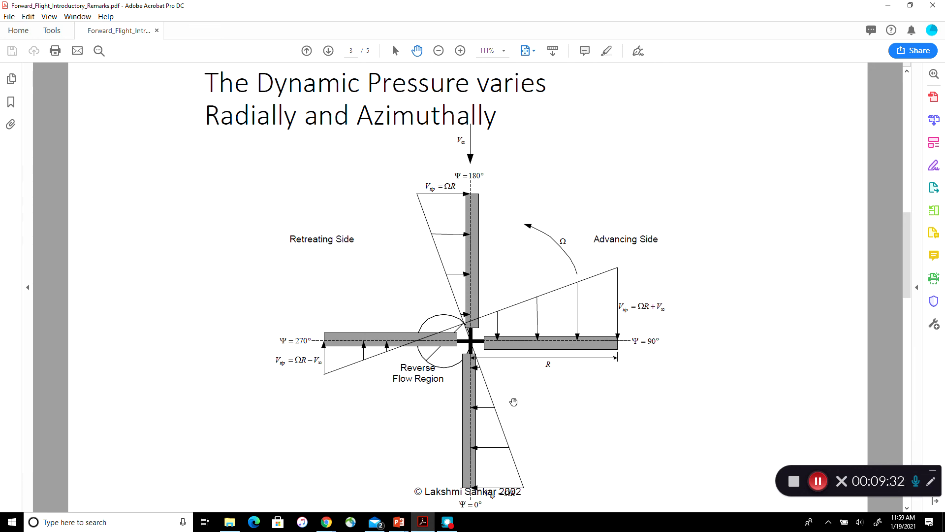
mouse_move(523, 351)
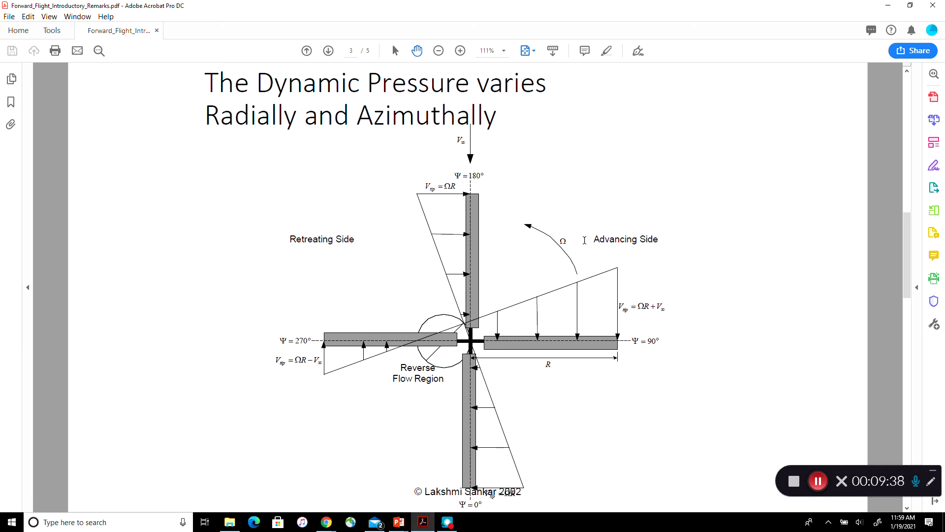
mouse_move(575, 242)
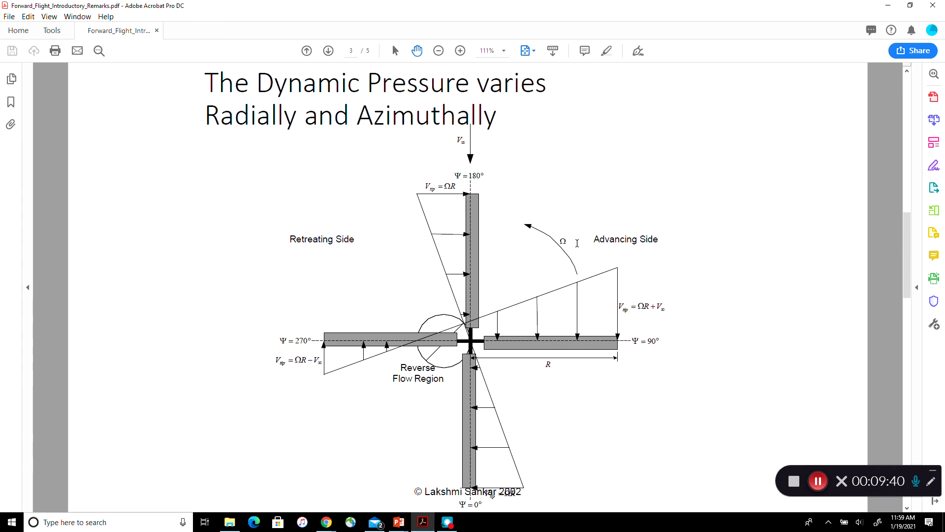
Advance to page 4 of 5, the 'Consequences of Forward Flight' slide.
left_click(329, 50)
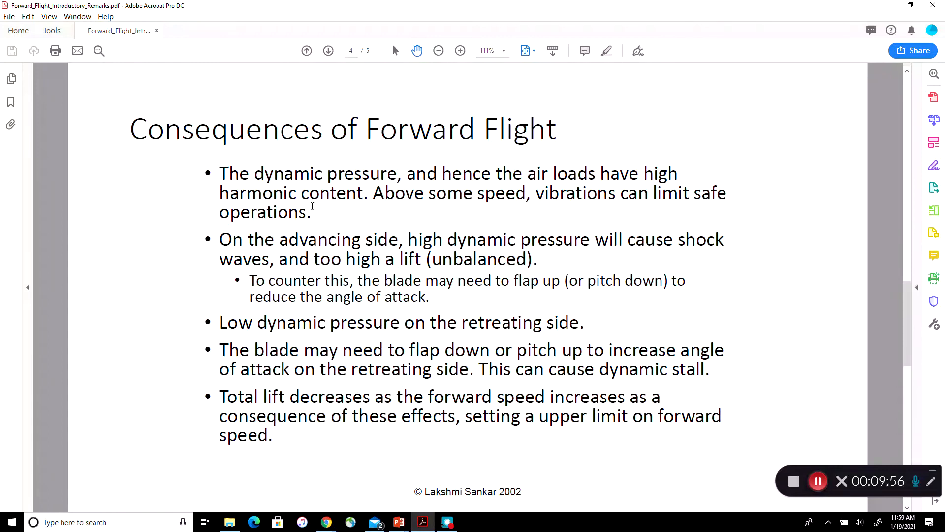
mouse_move(480, 201)
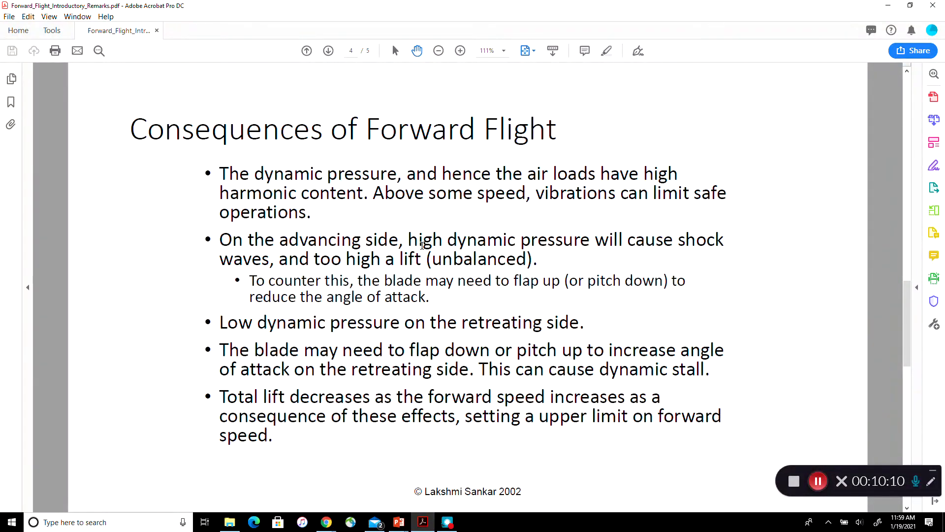
mouse_move(509, 175)
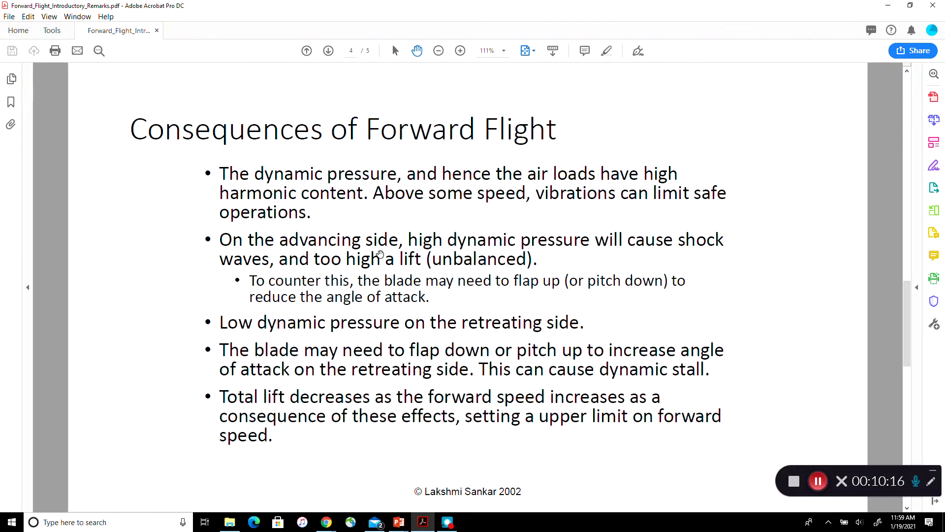
mouse_move(549, 251)
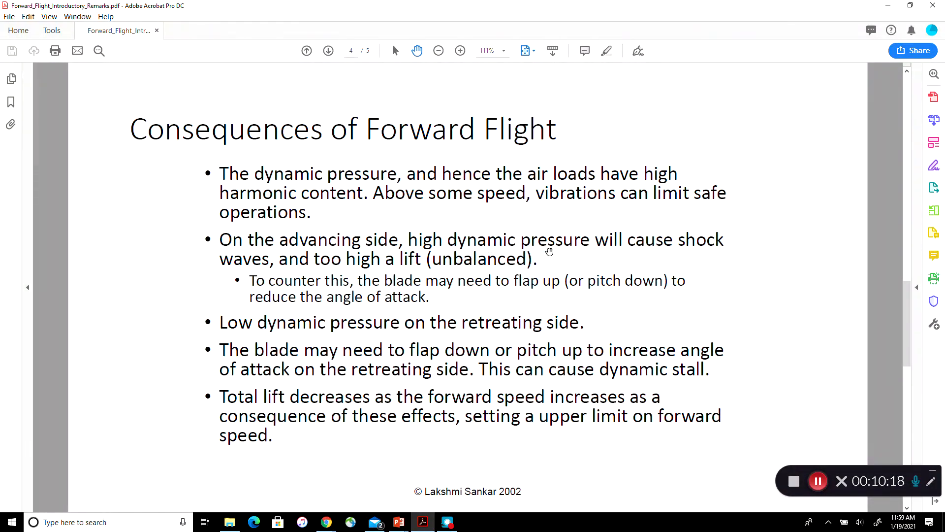
left_click(306, 50)
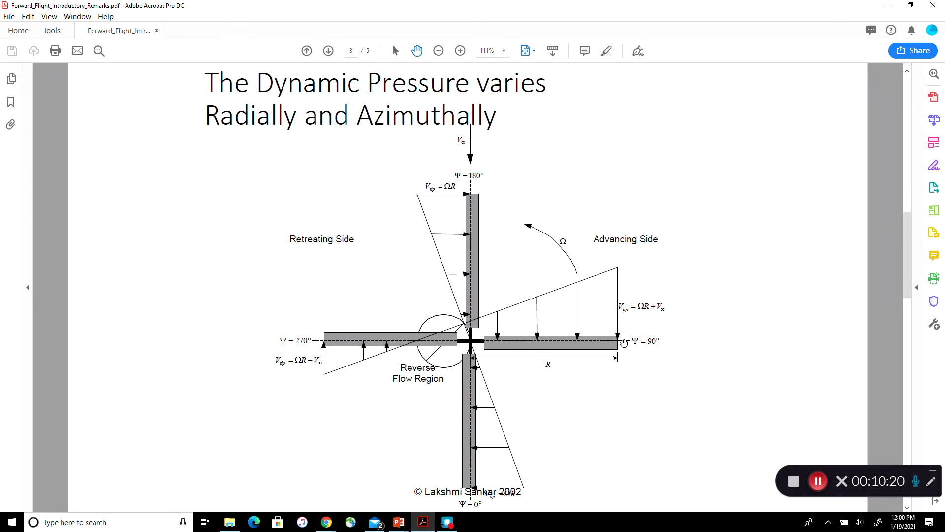
mouse_move(596, 339)
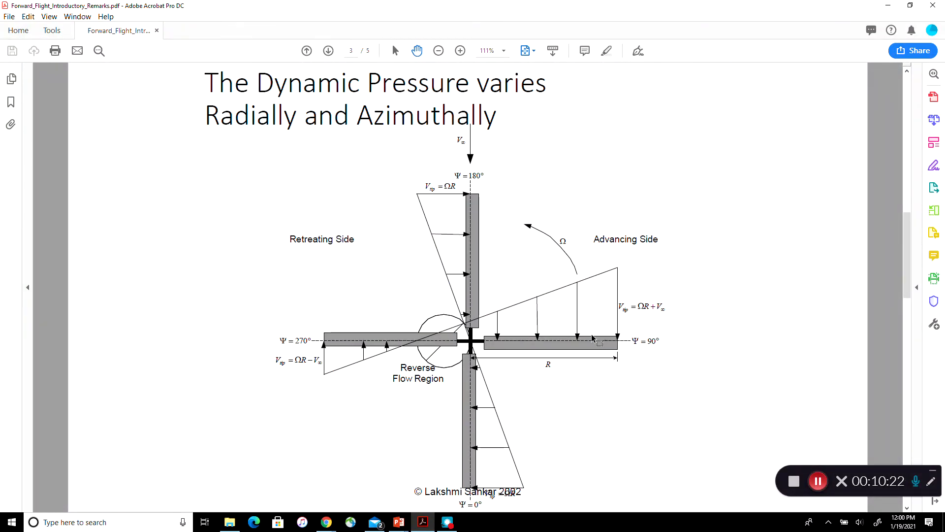
left_click(328, 51)
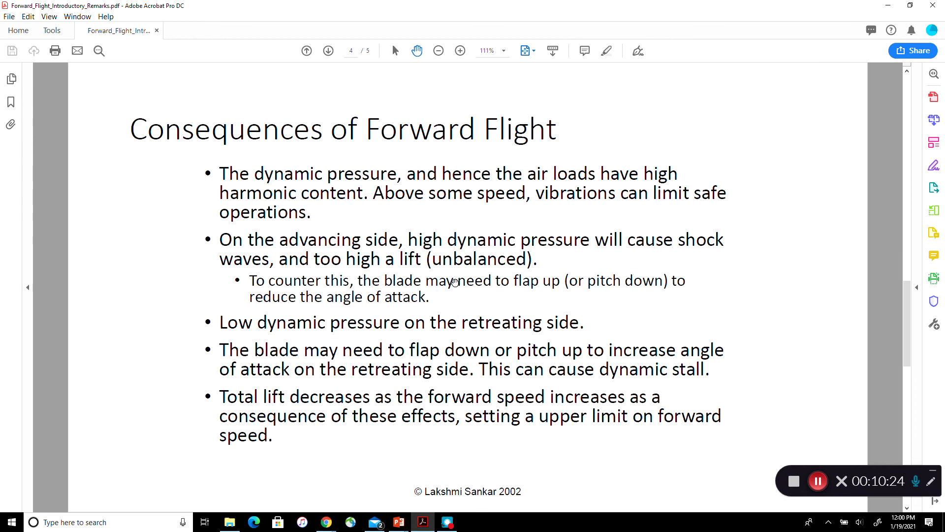
mouse_move(357, 270)
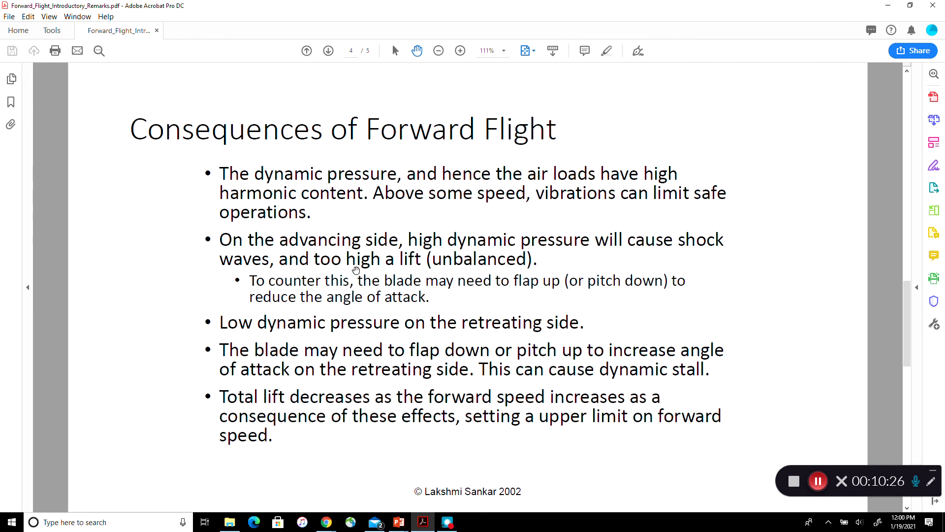
mouse_move(408, 265)
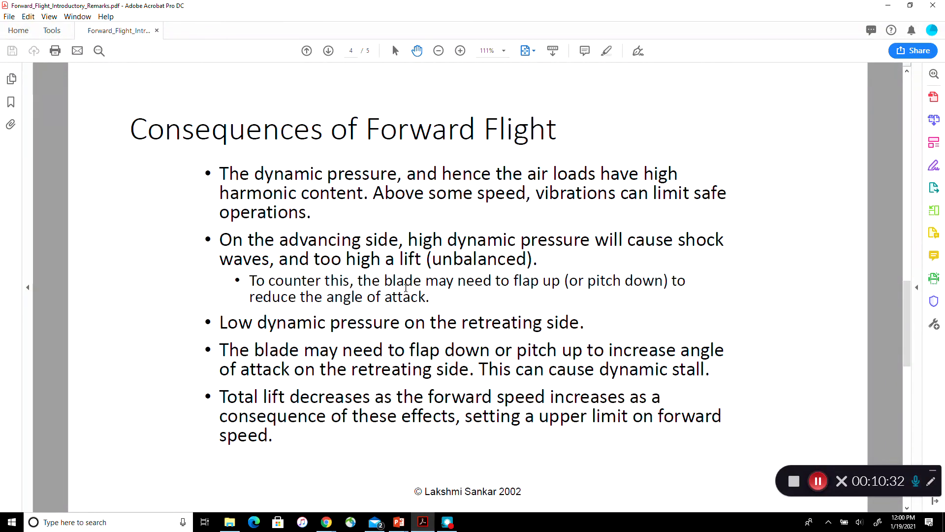
mouse_move(535, 288)
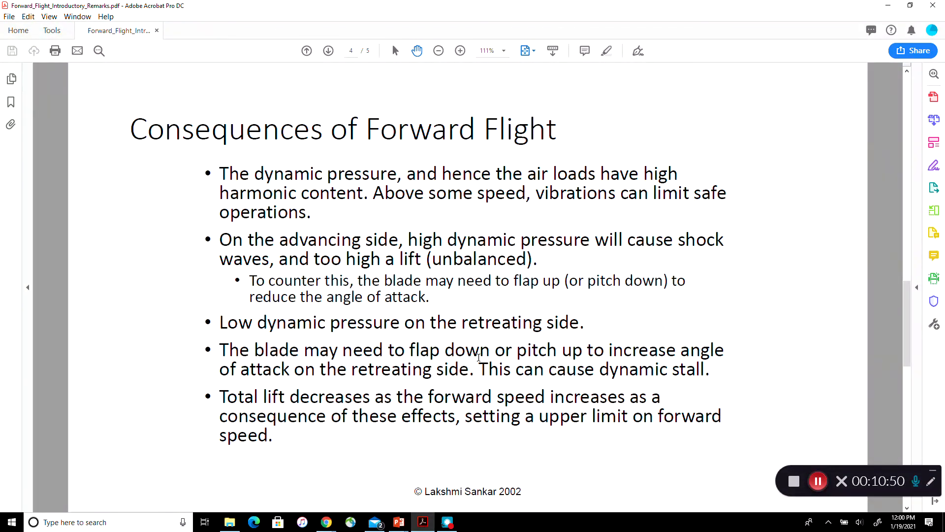
mouse_move(340, 404)
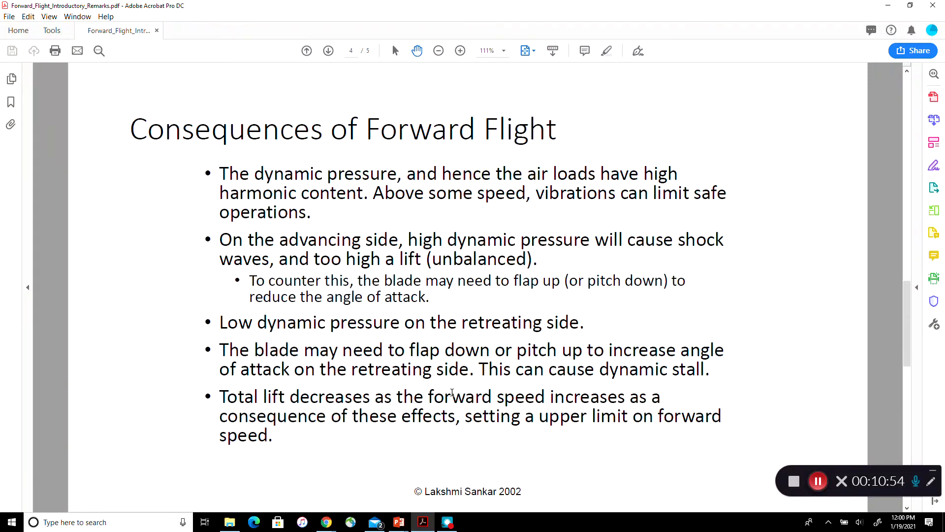
mouse_move(404, 398)
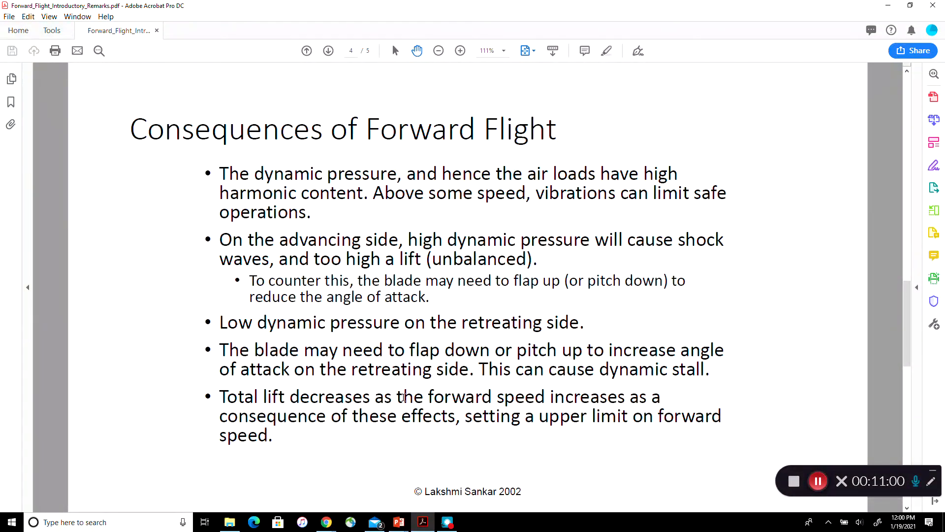
left_click(306, 51)
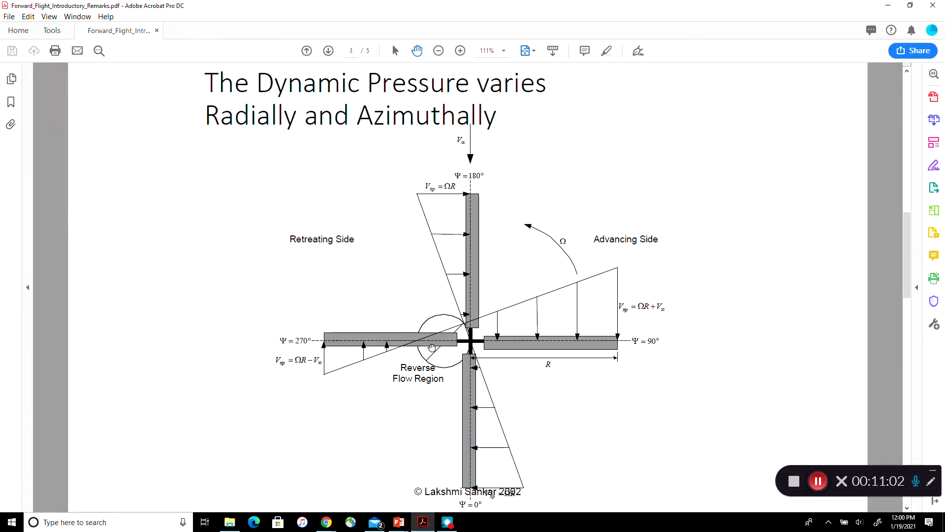
mouse_move(418, 366)
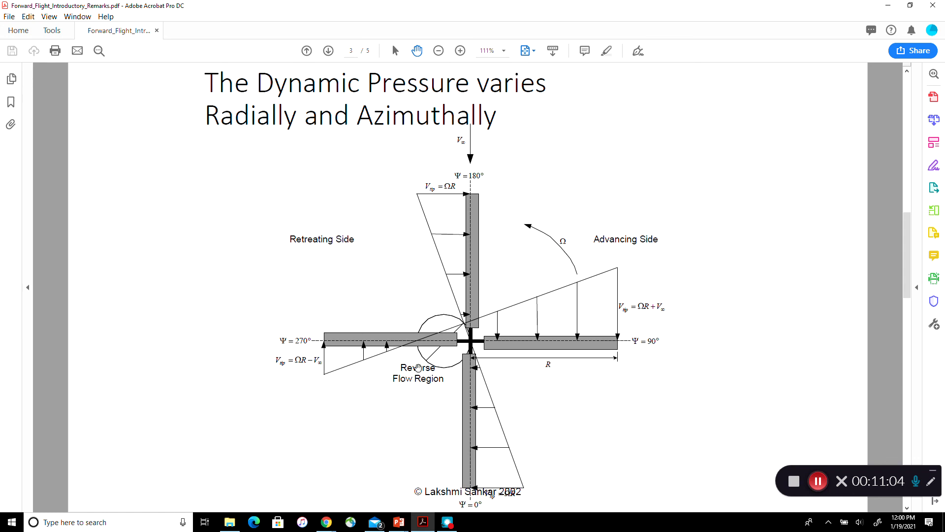
mouse_move(468, 395)
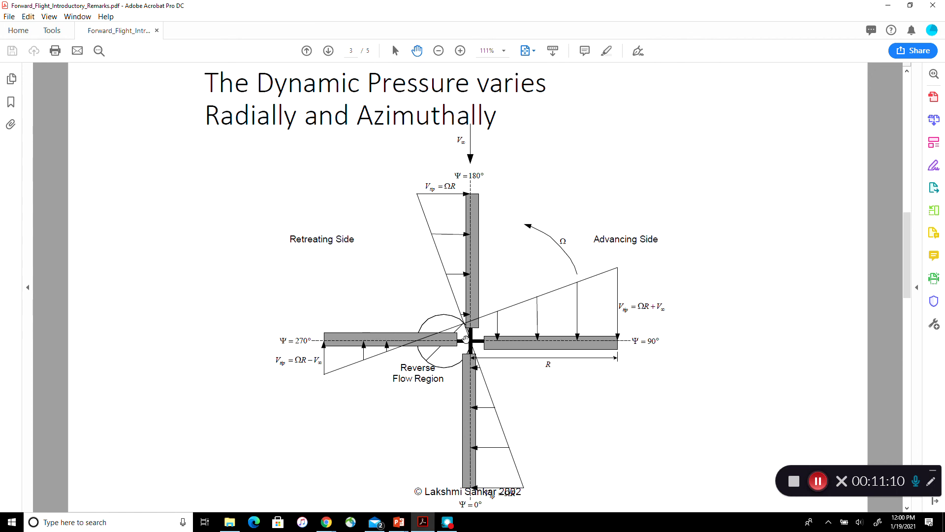
mouse_move(384, 334)
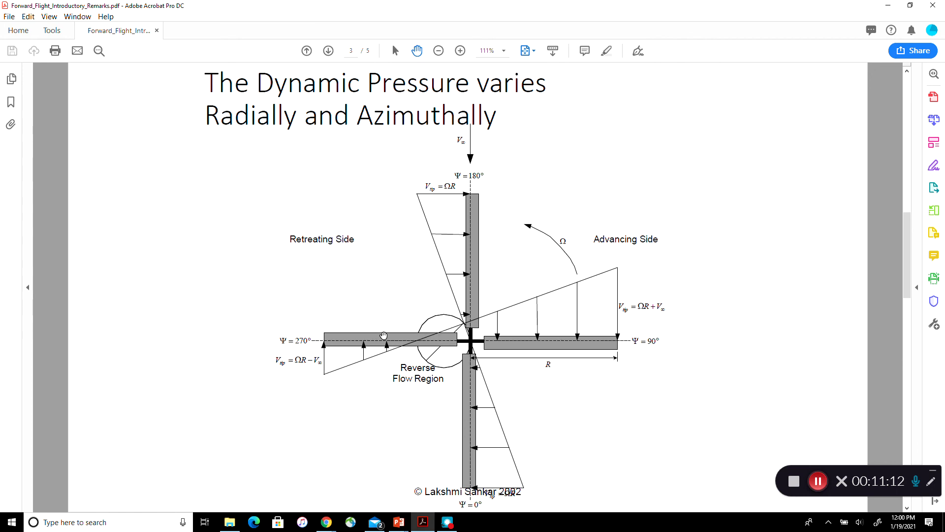
mouse_move(575, 397)
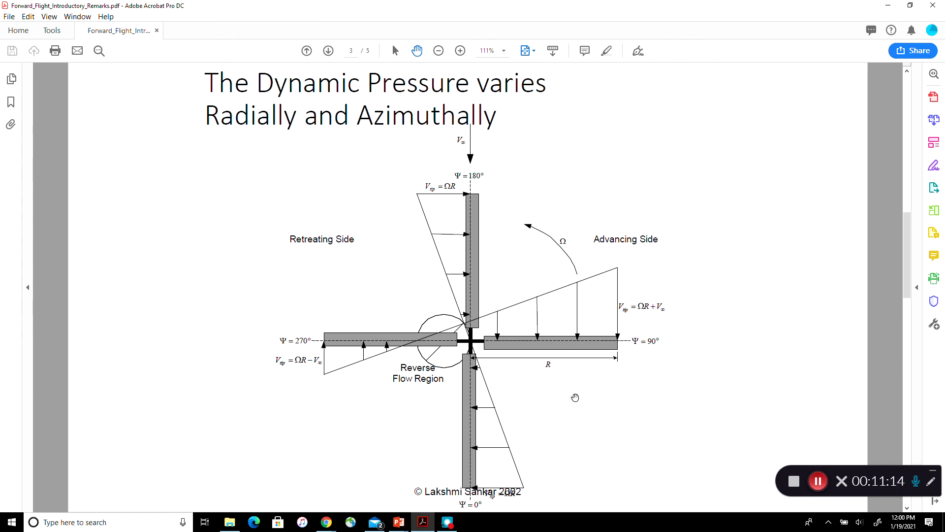
mouse_move(594, 357)
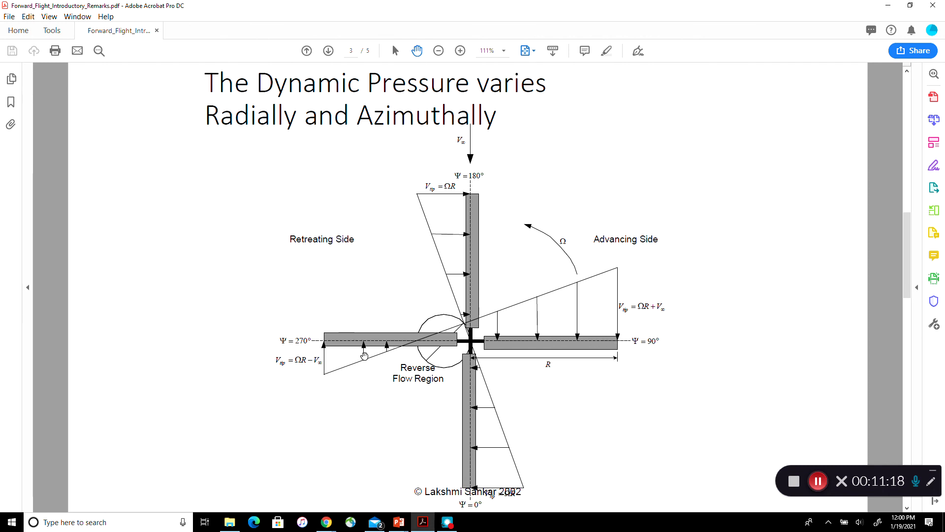
mouse_move(561, 348)
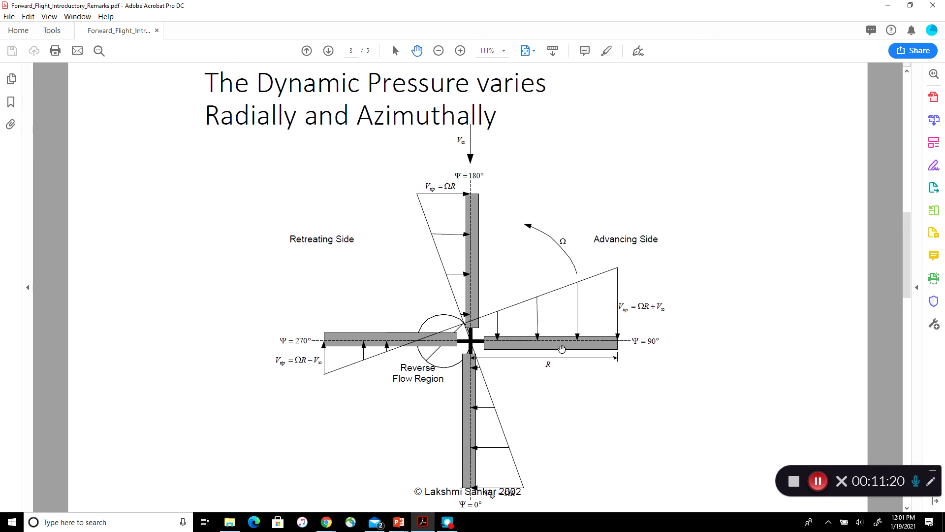
mouse_move(360, 399)
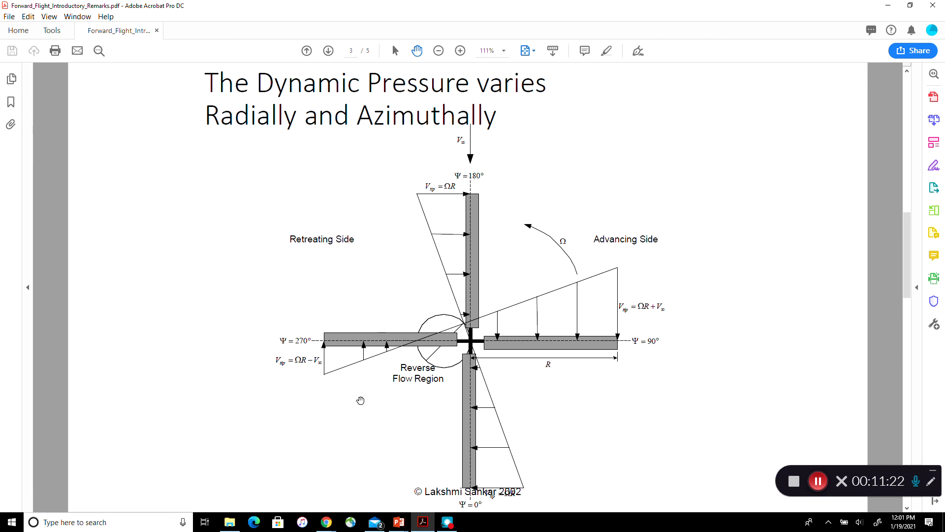
mouse_move(593, 444)
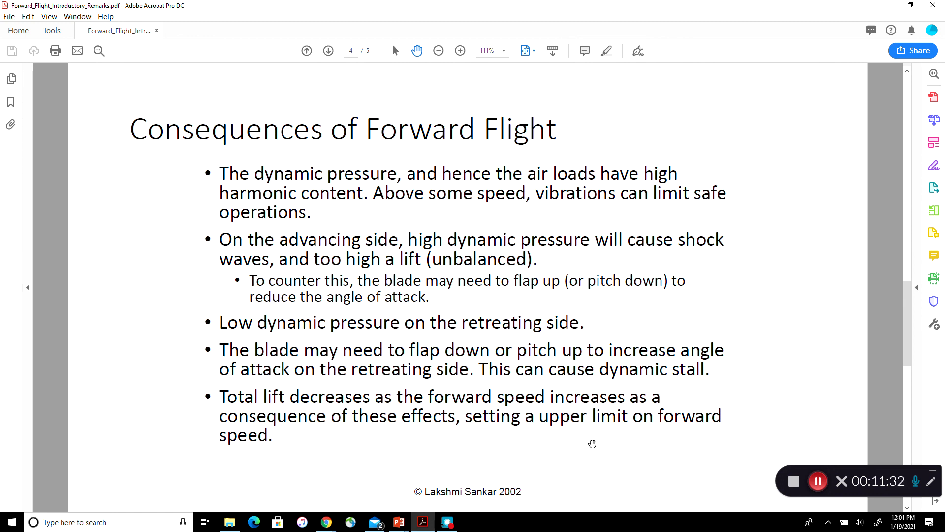
Advance to page 5 of 5, the 'Forward Flight Analysis thus requires' slide.
left_click(328, 51)
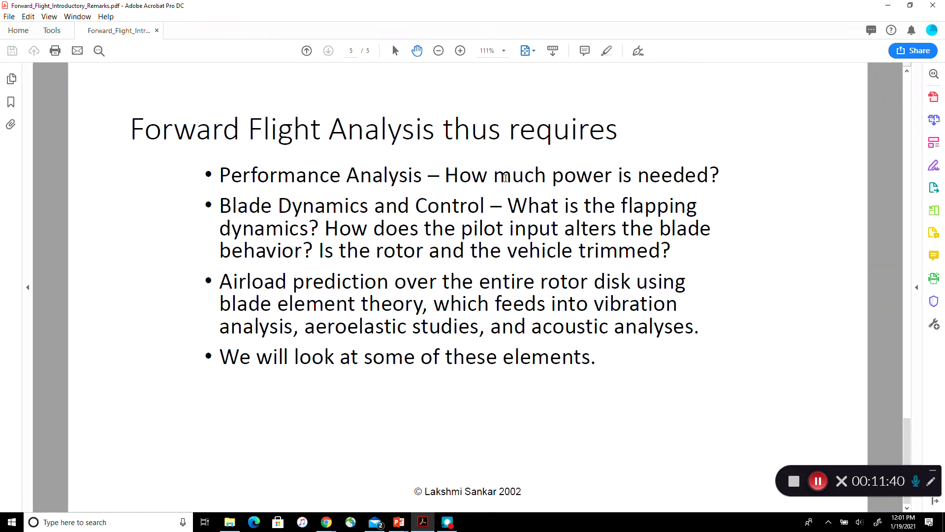
mouse_move(577, 183)
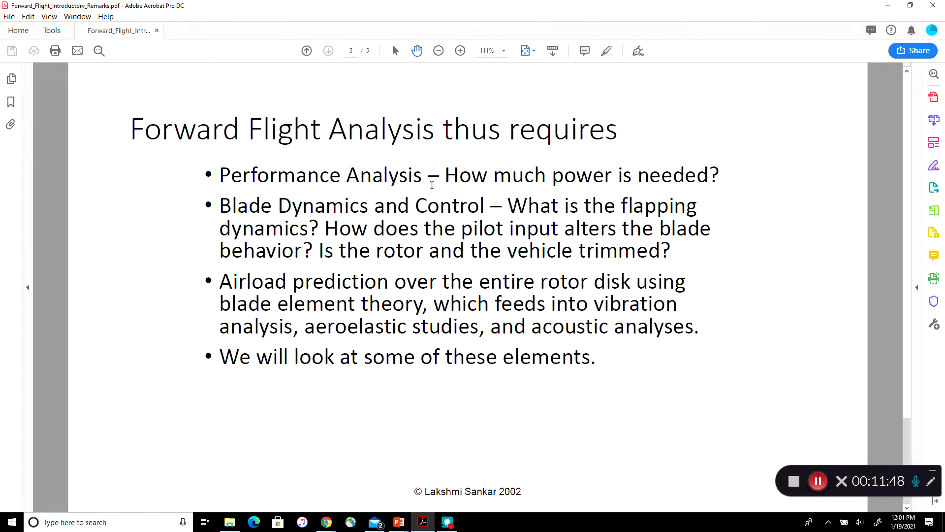
mouse_move(309, 216)
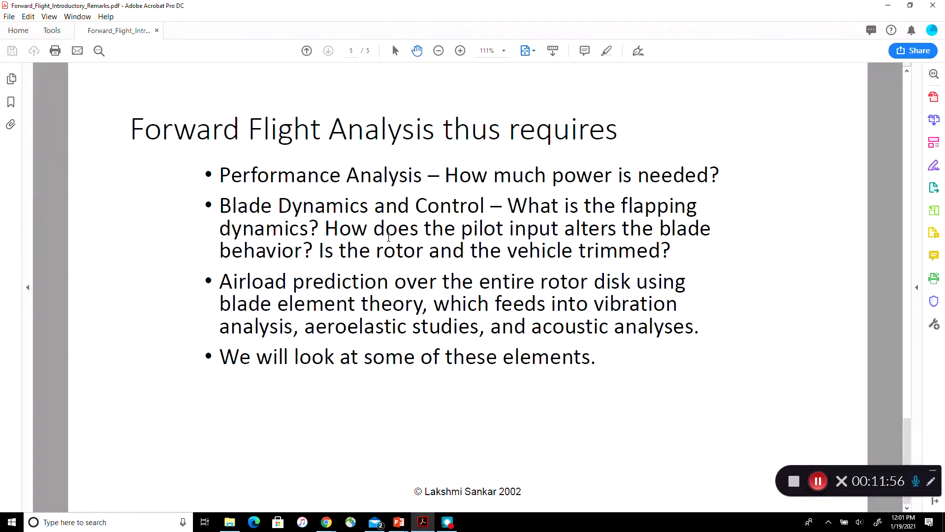
mouse_move(435, 256)
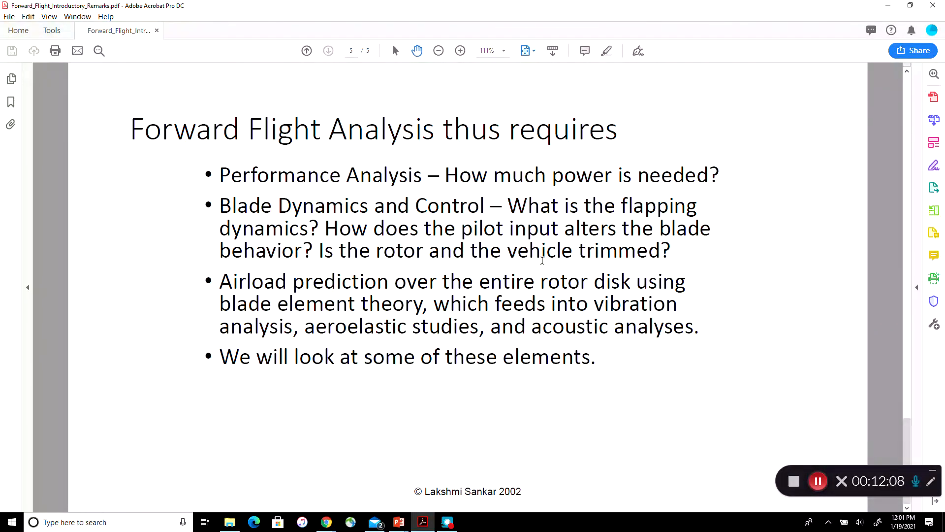
mouse_move(277, 292)
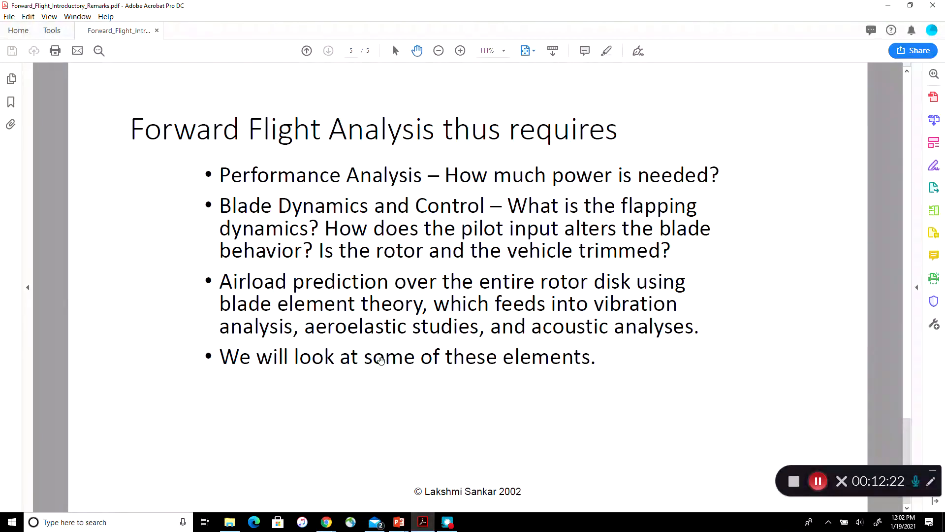
mouse_move(300, 289)
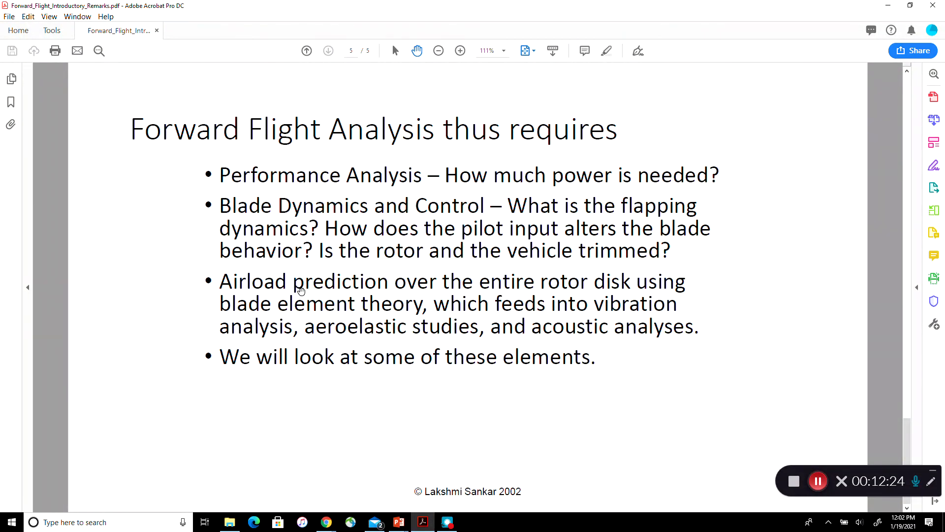
mouse_move(459, 326)
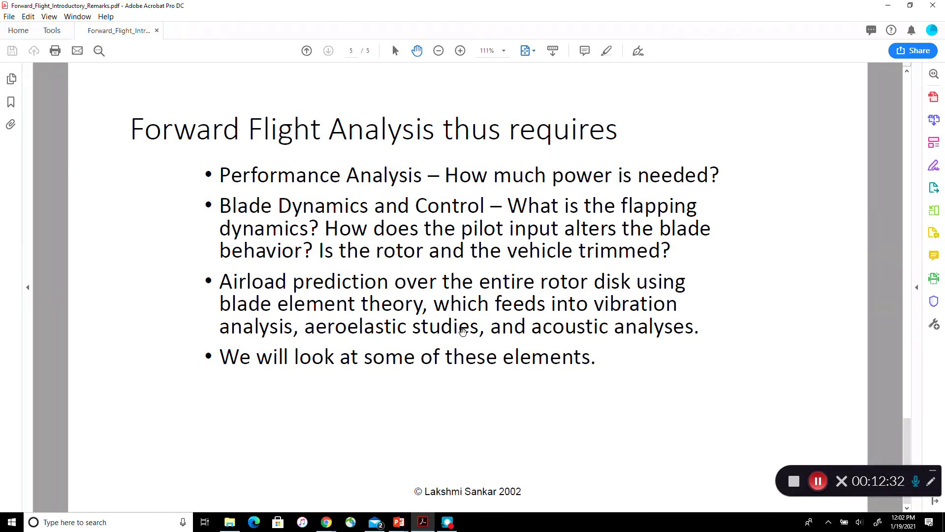
mouse_move(391, 337)
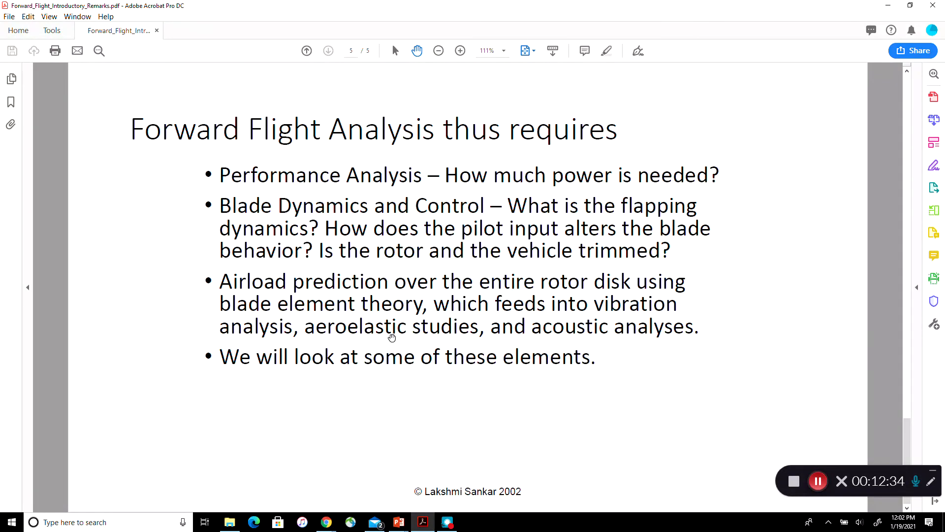
mouse_move(650, 460)
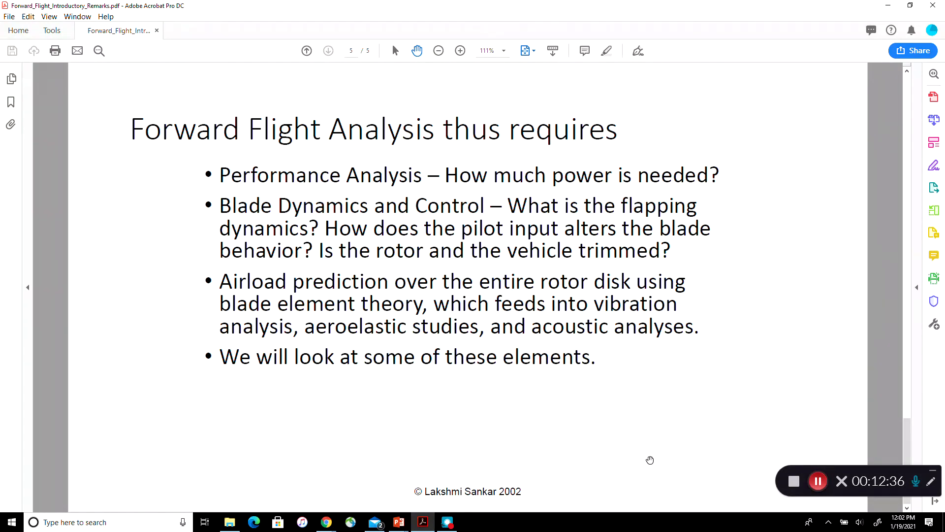